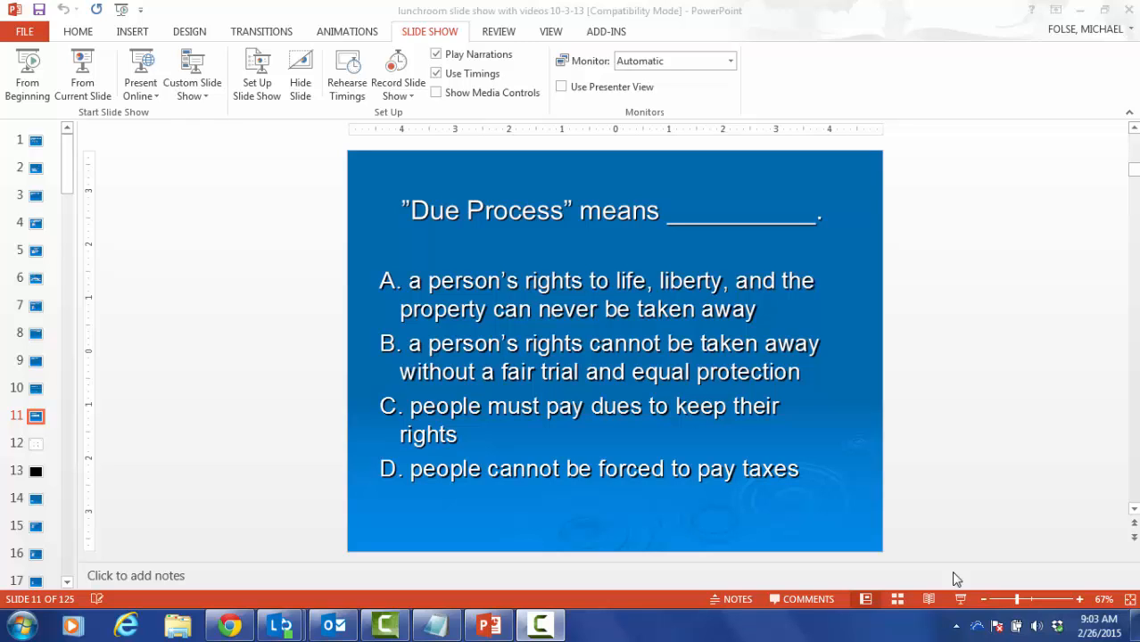
mouse_move(282, 354)
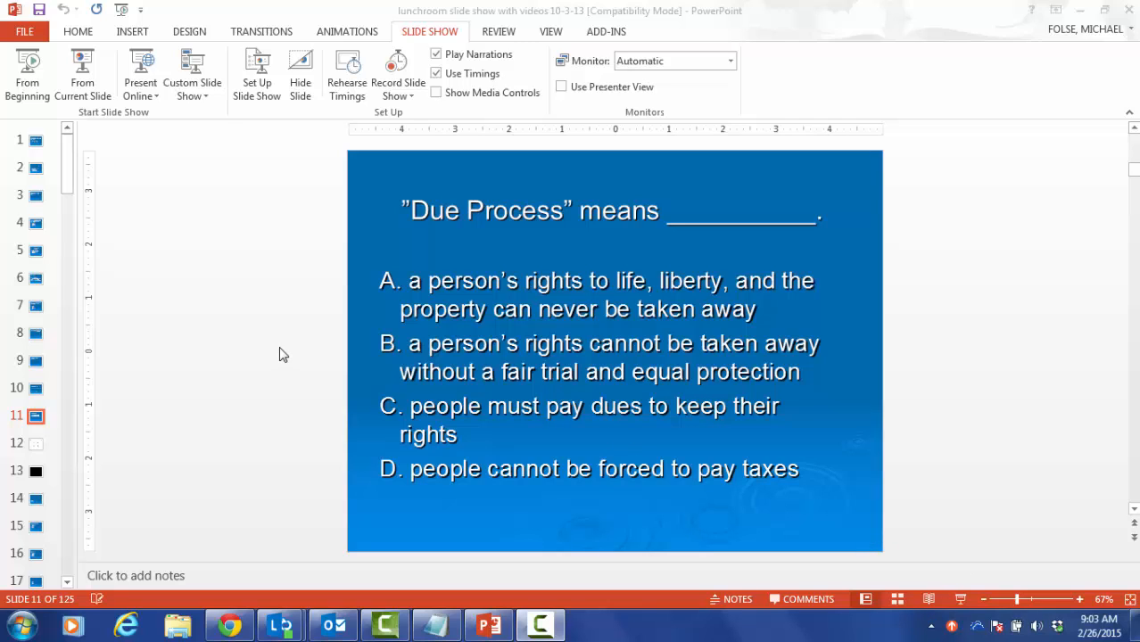
mouse_move(212, 341)
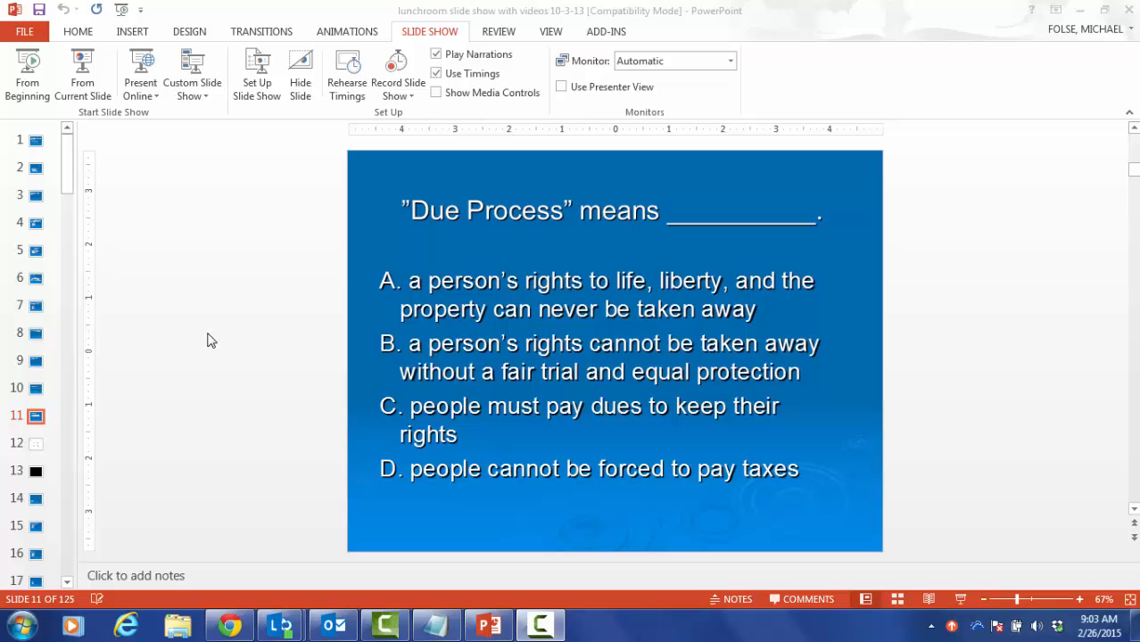
mouse_move(97, 373)
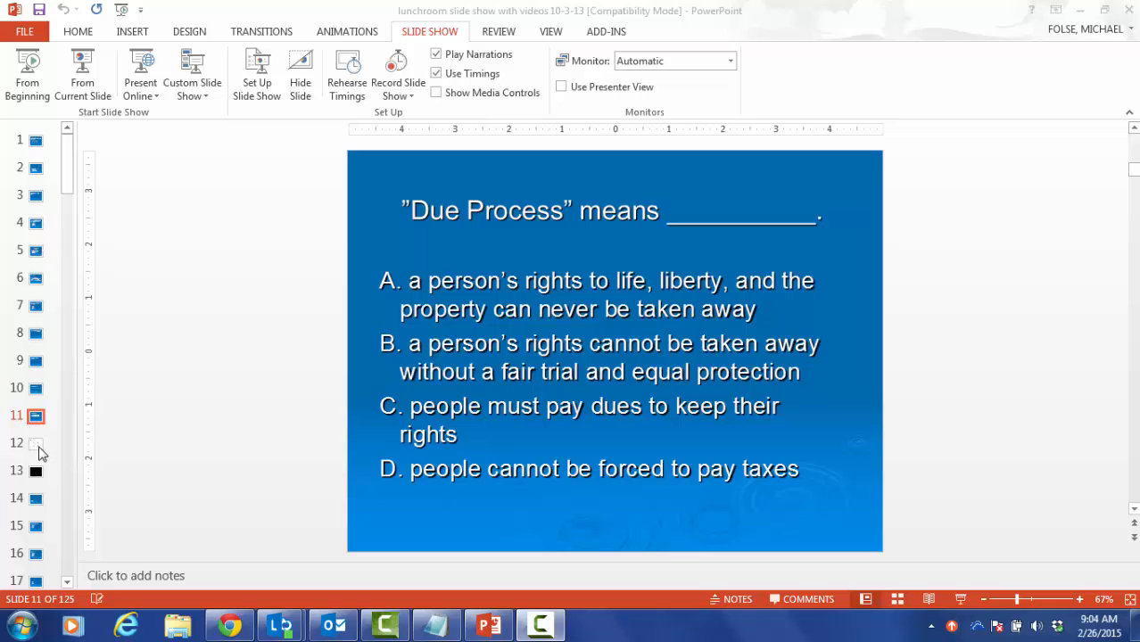
mouse_move(36, 444)
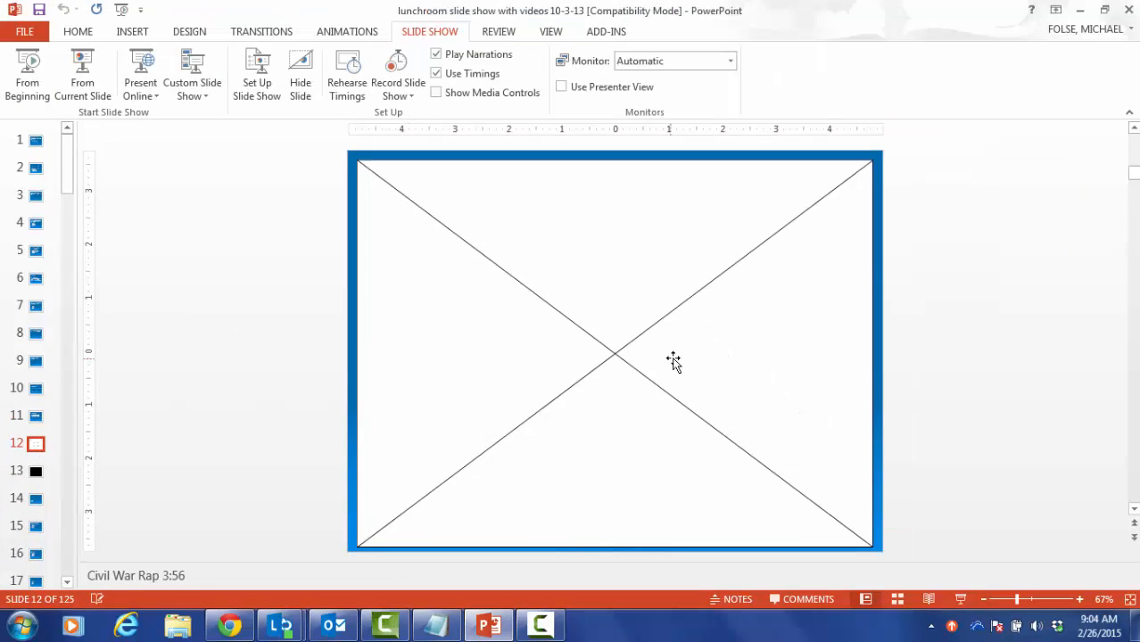
mouse_move(562, 391)
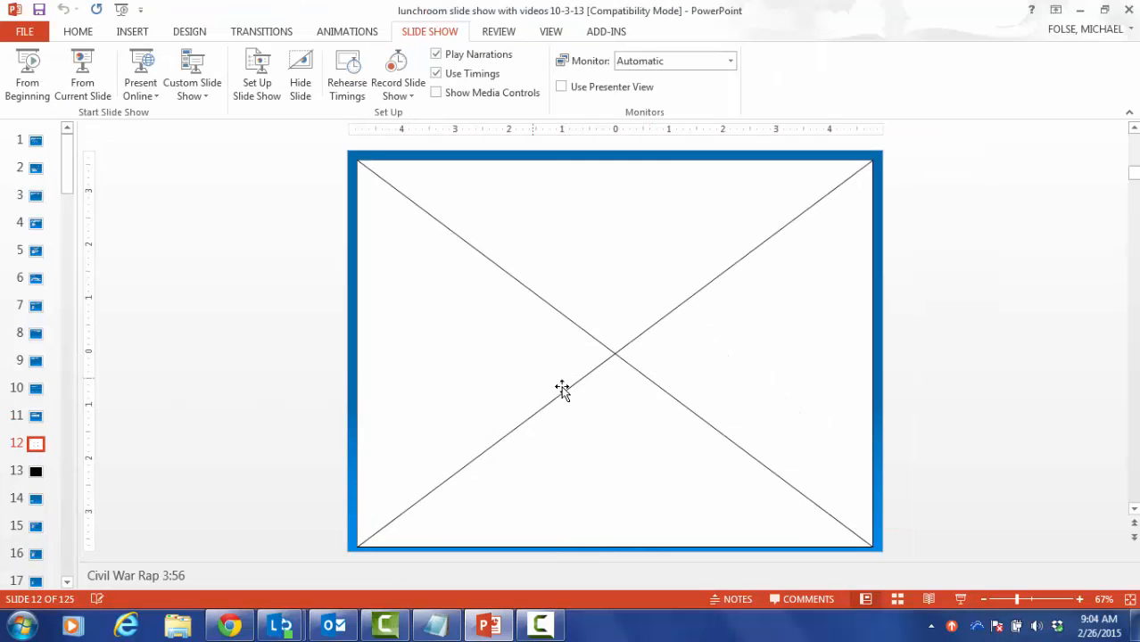
mouse_move(175, 462)
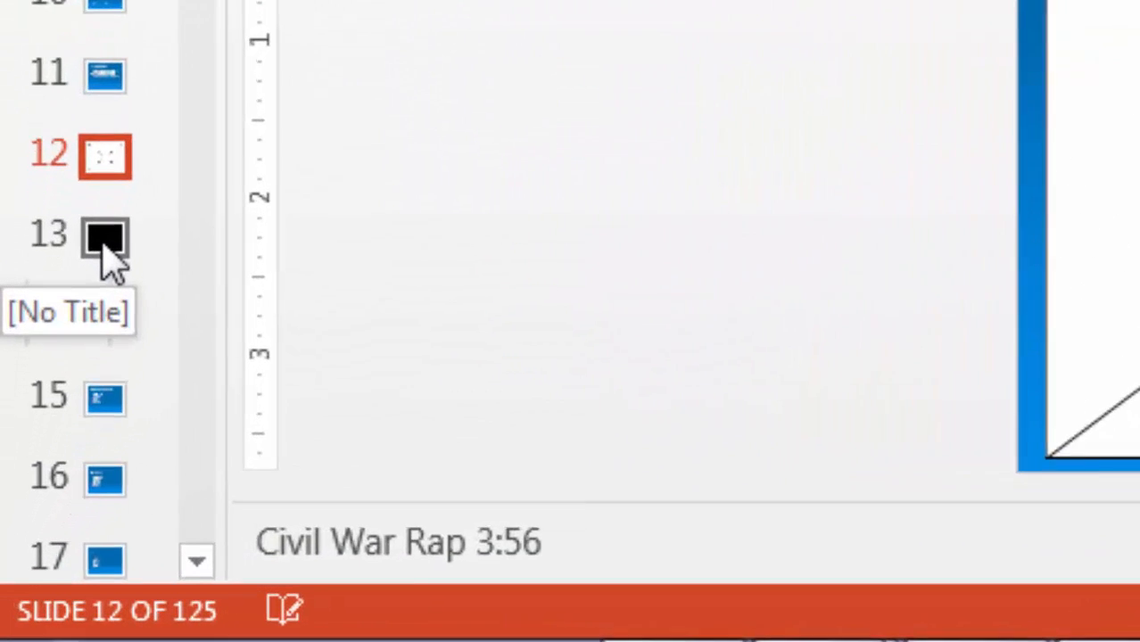
Go to slide 13, the black Civil War video slide
click(103, 236)
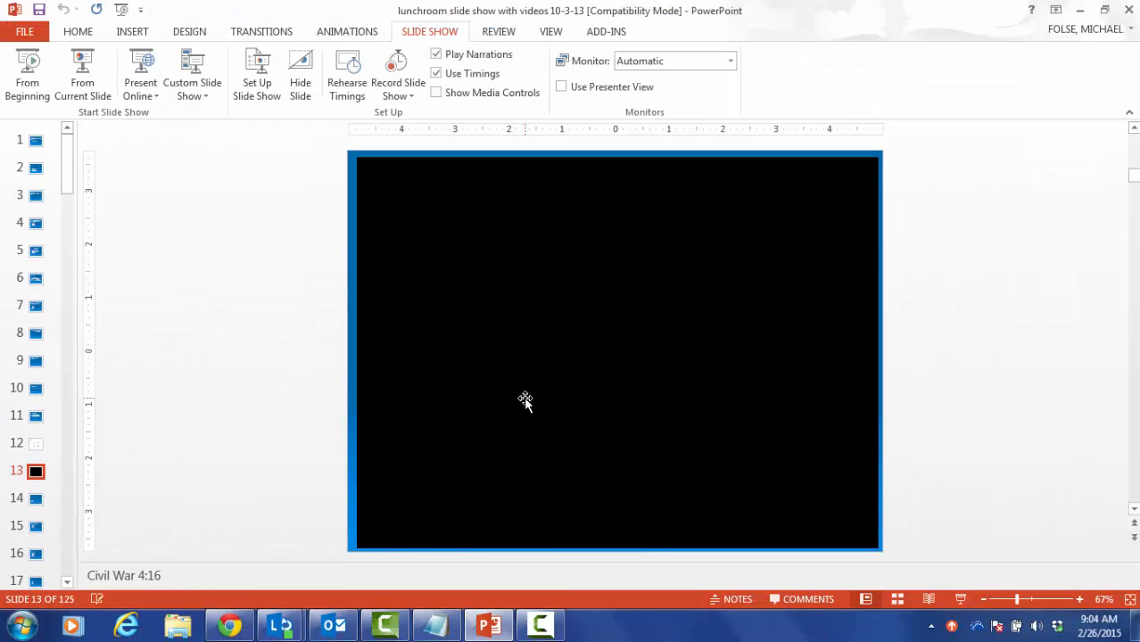
mouse_move(134, 414)
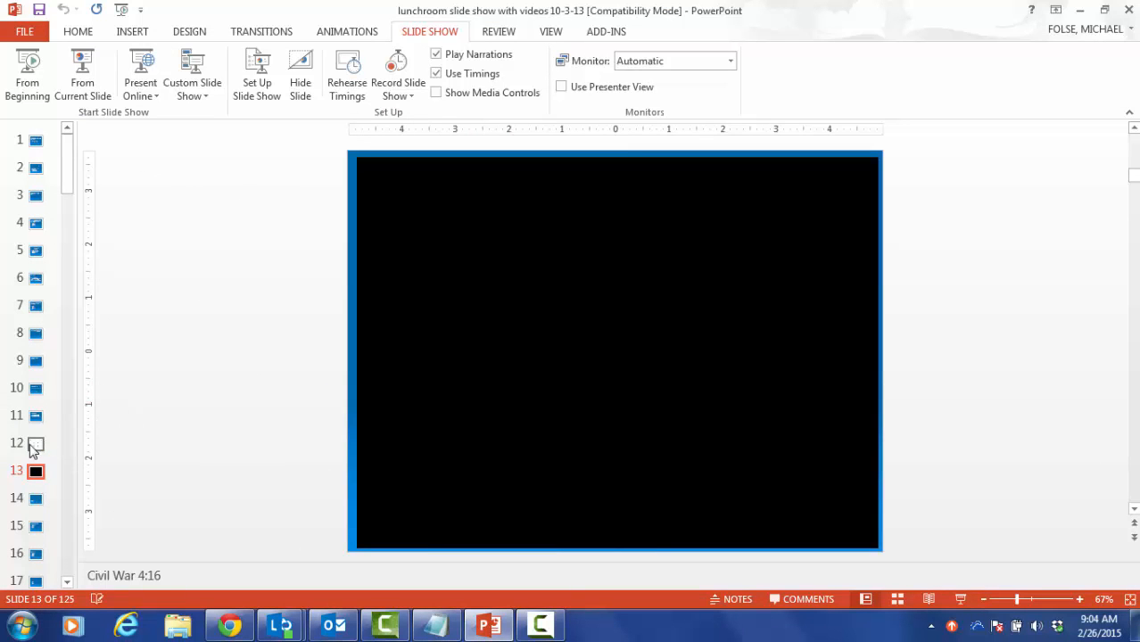
Return to slide 12, the Civil War Rap video slide
click(36, 443)
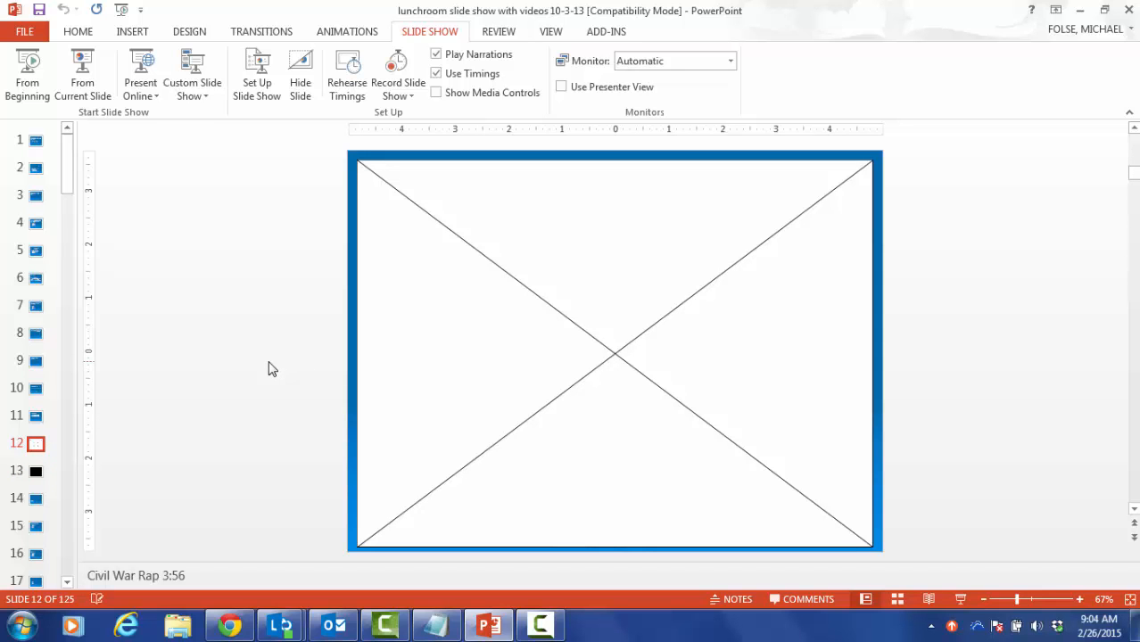
mouse_move(846, 507)
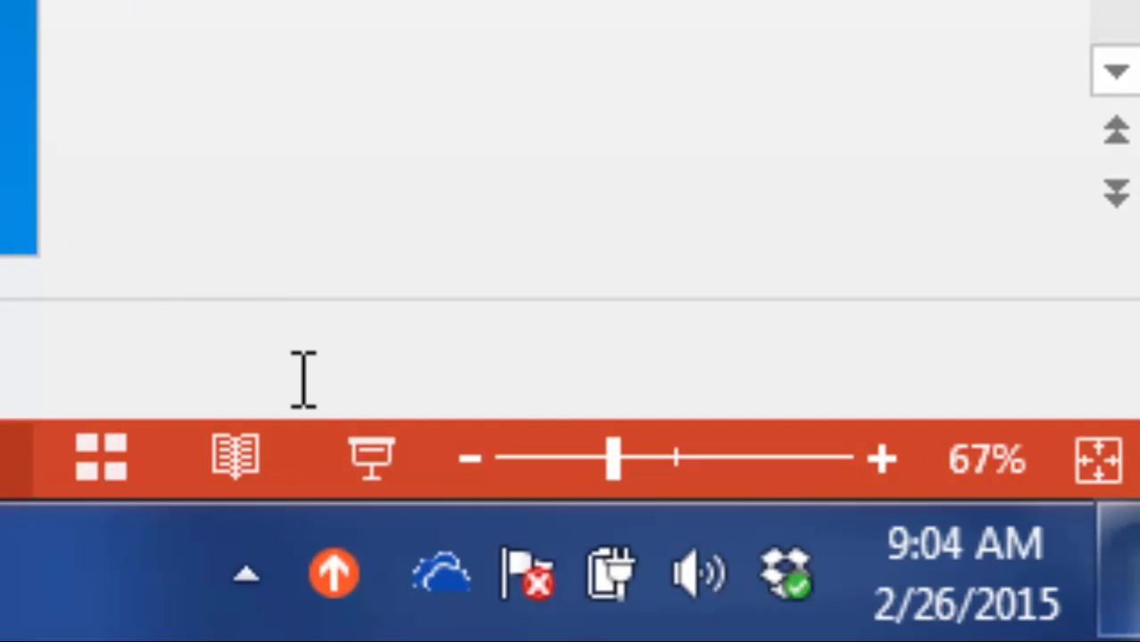
mouse_move(371, 461)
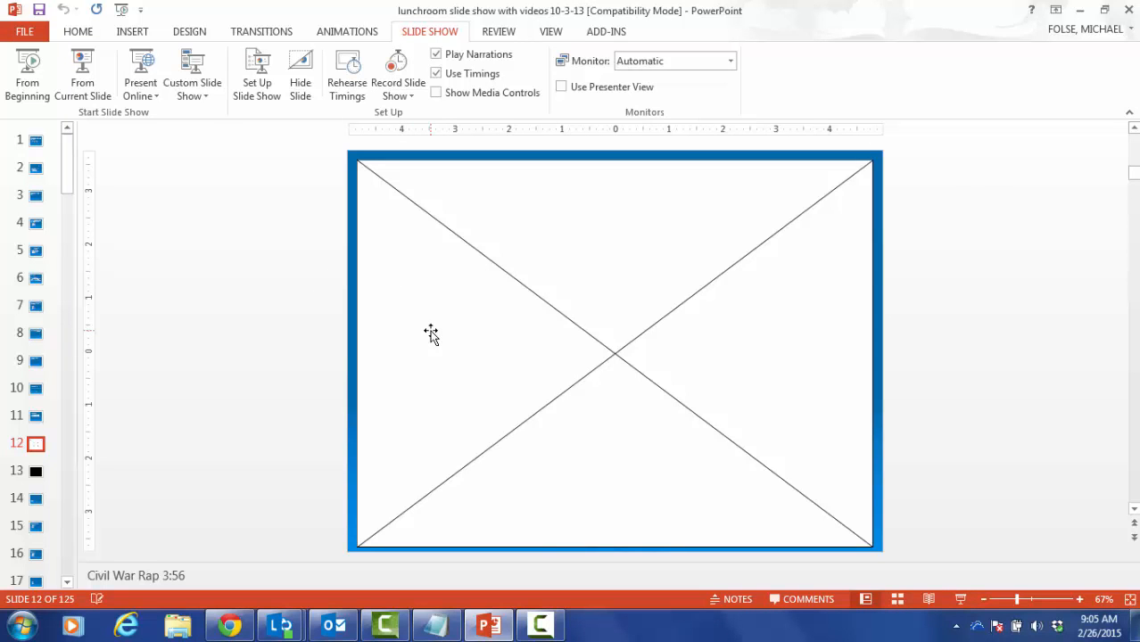
mouse_move(35, 470)
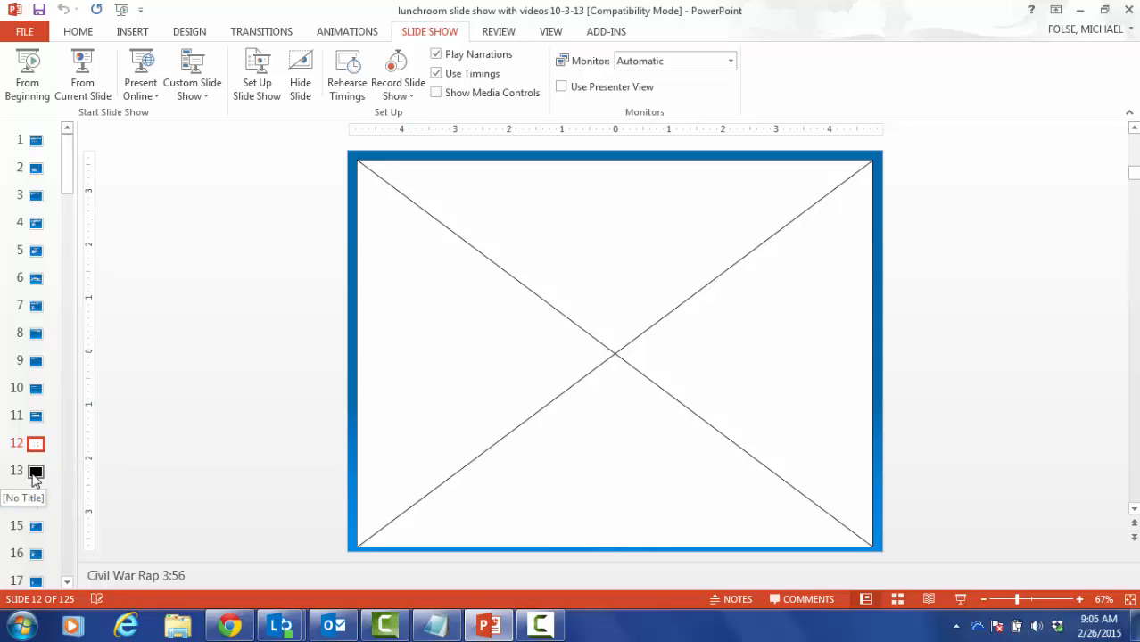
Show slide 13 again to recheck its video
click(36, 471)
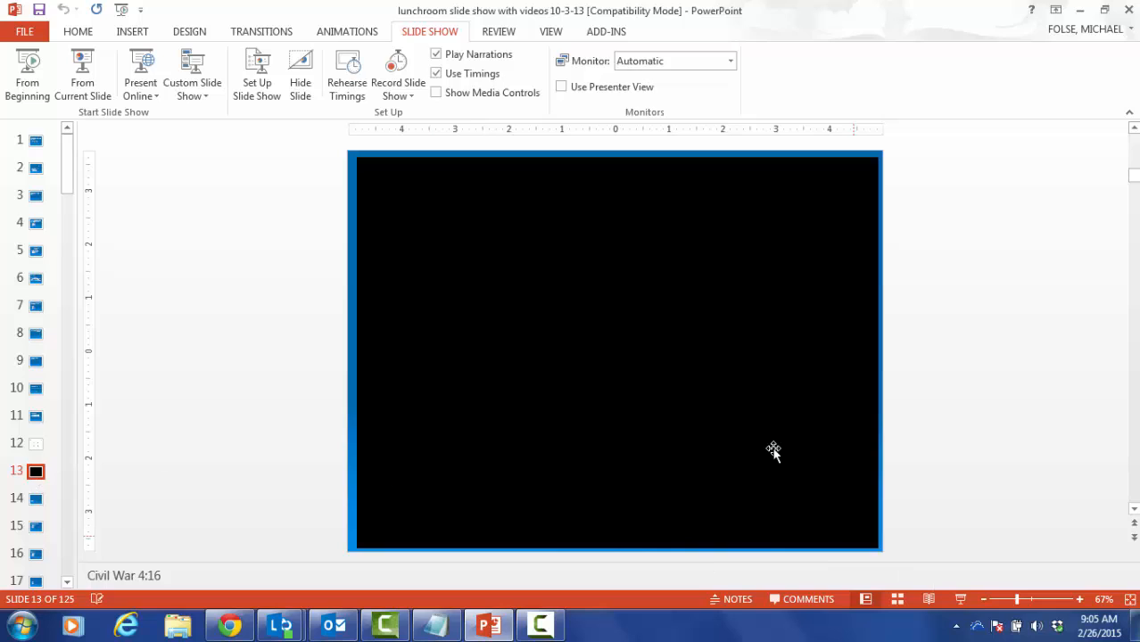
mouse_move(945, 563)
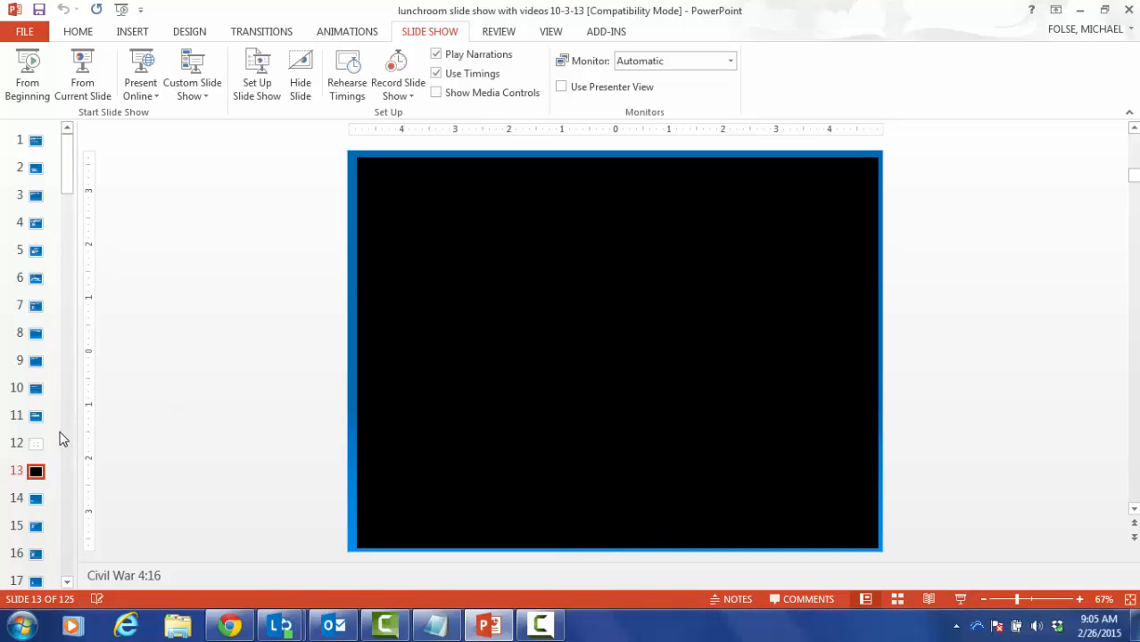
Go back to slide 12 to edit its video object
click(36, 442)
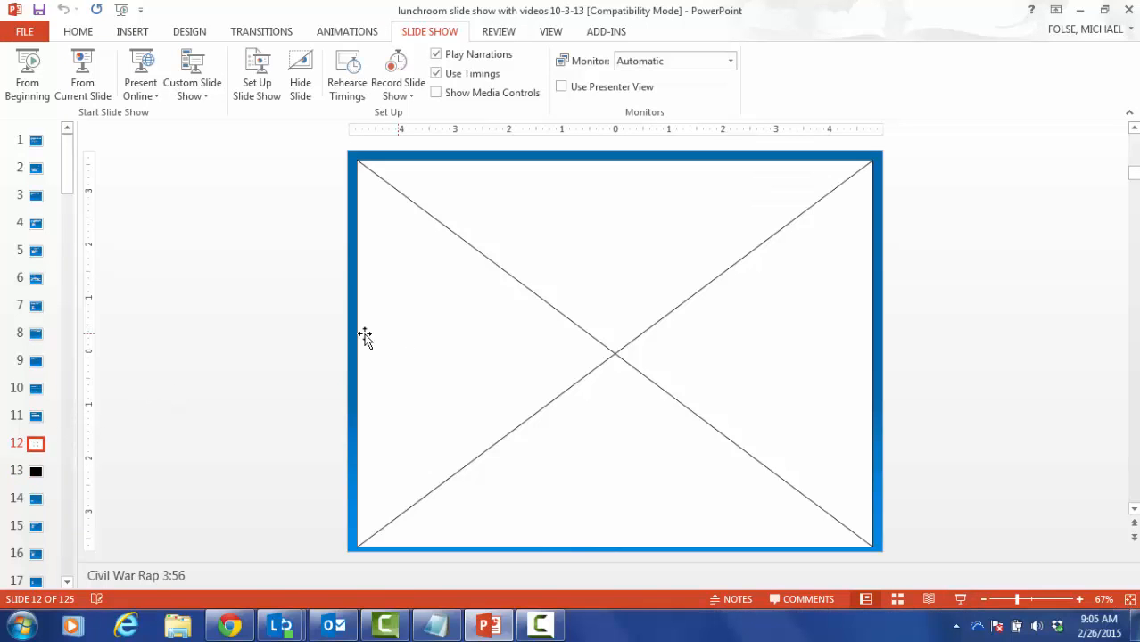
mouse_move(307, 343)
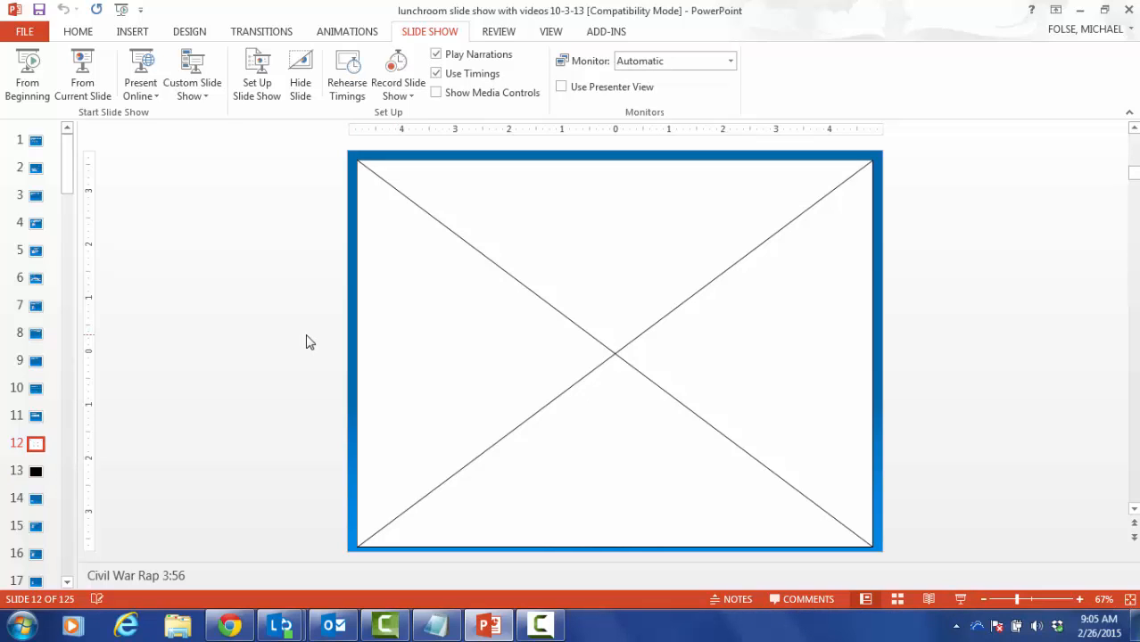
mouse_move(407, 325)
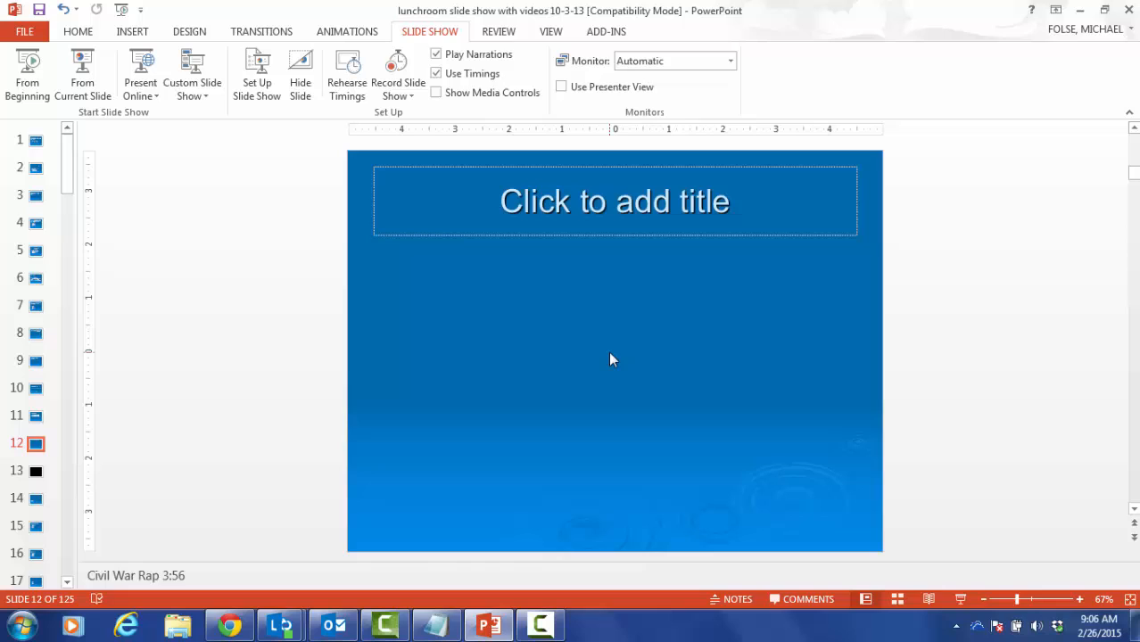
mouse_move(432, 429)
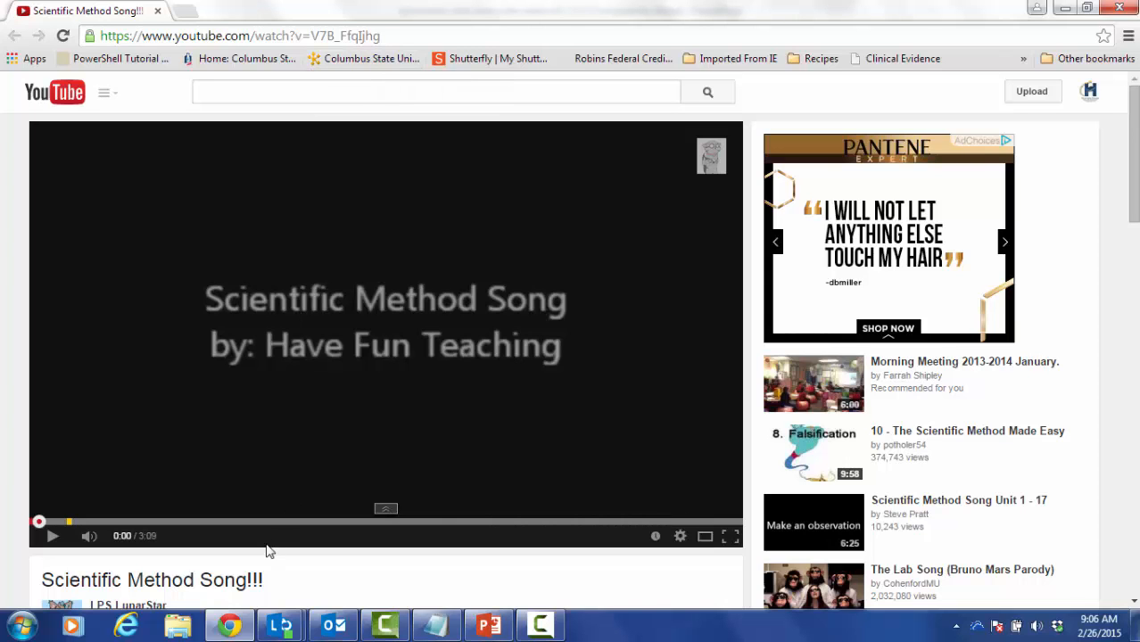
Switch back to the presentation from the taskbar
click(489, 625)
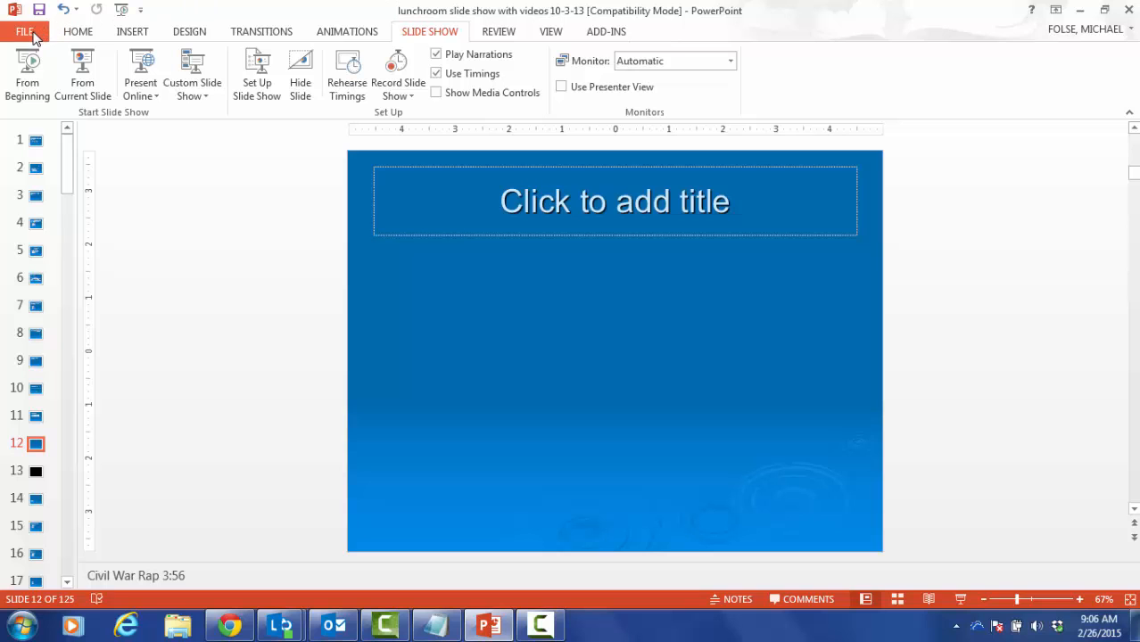
Enable the Developer tab under Main Tabs in Customize Ribbon and confirm
click(25, 32)
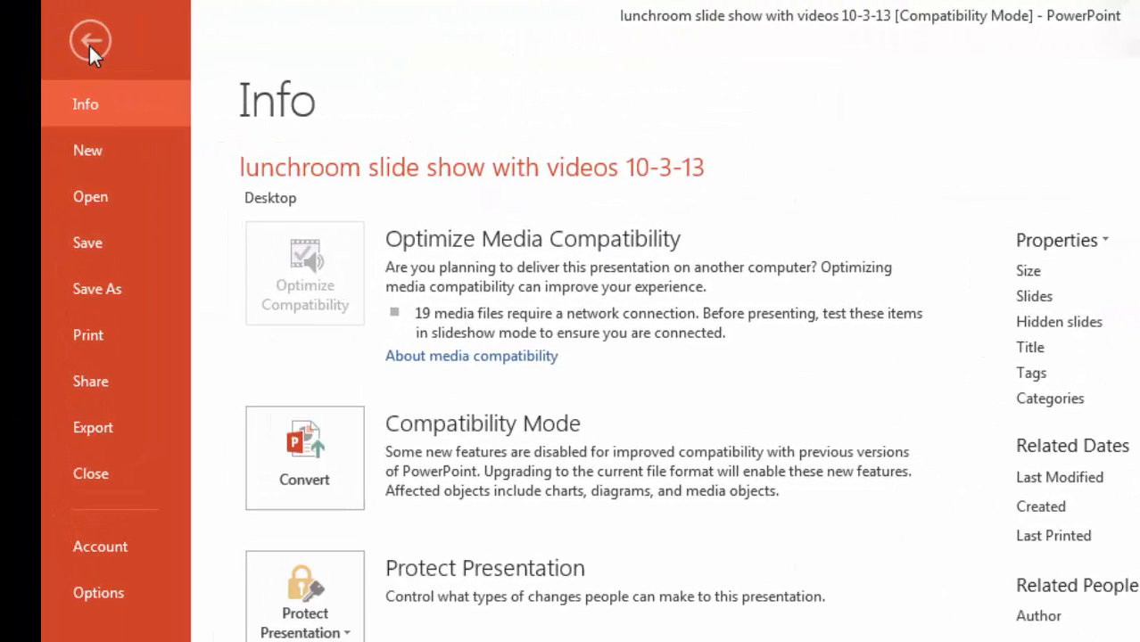
mouse_move(100, 545)
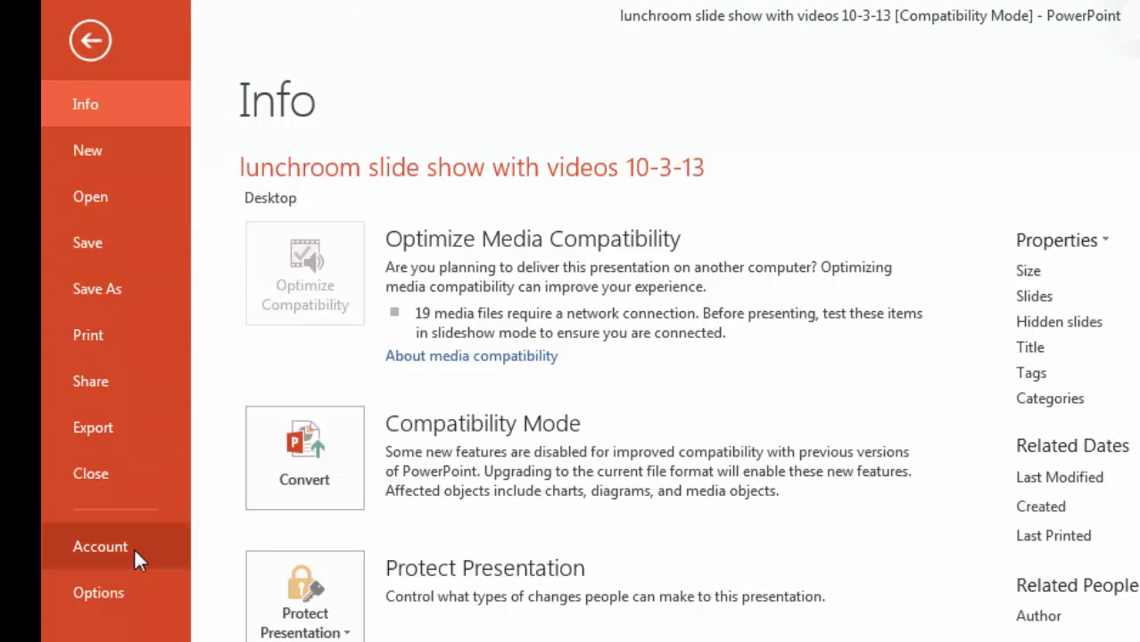
mouse_move(125, 593)
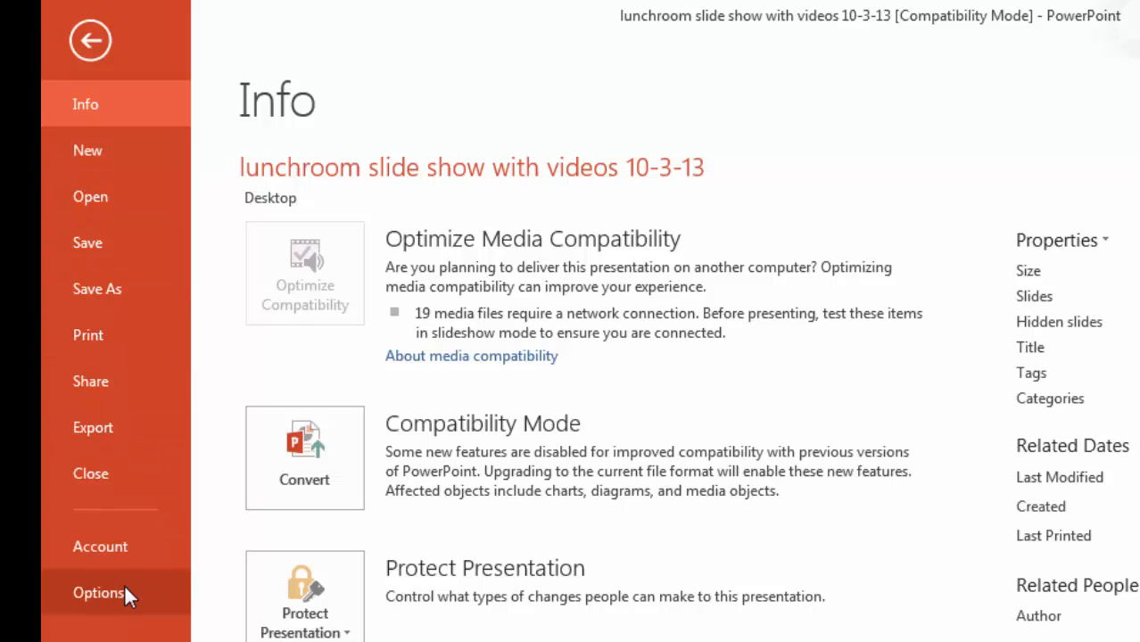
click(98, 592)
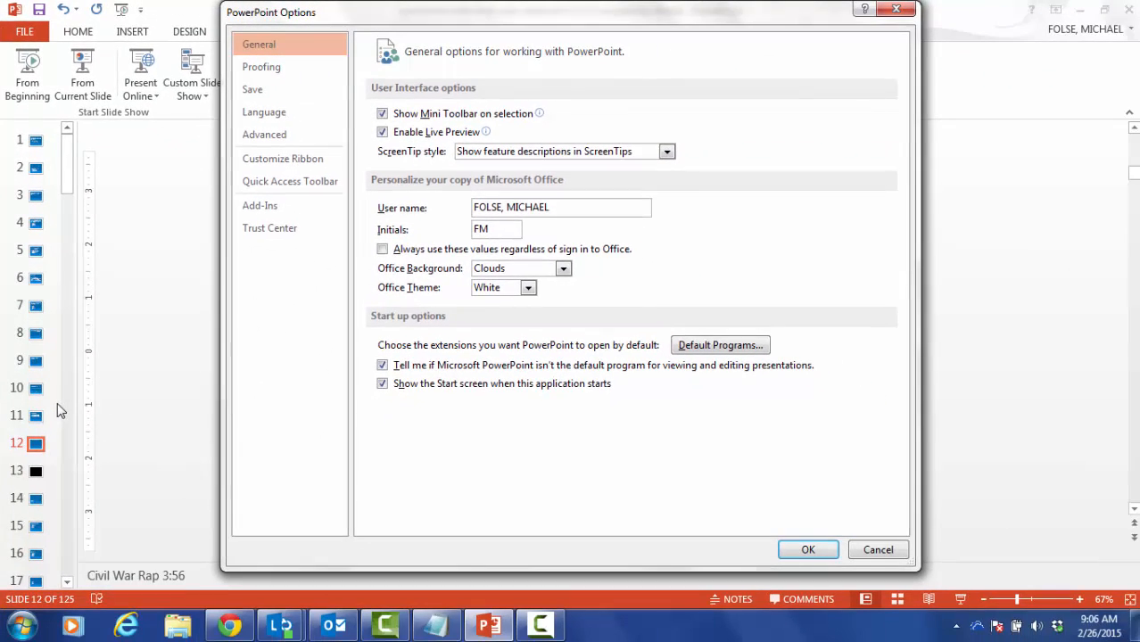
mouse_move(253, 275)
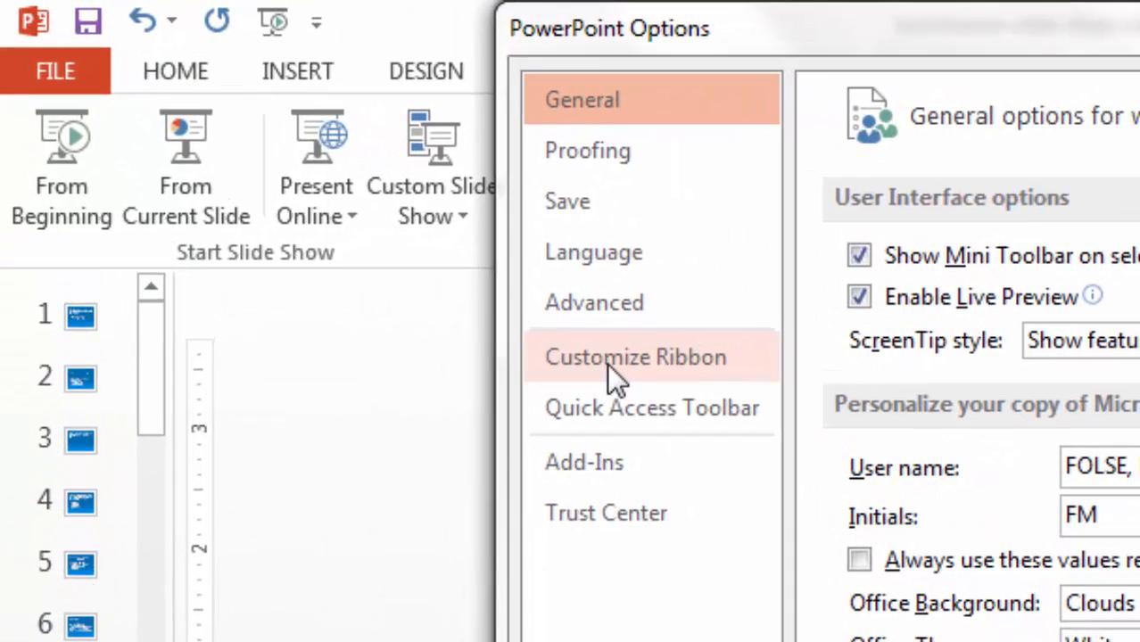
click(635, 357)
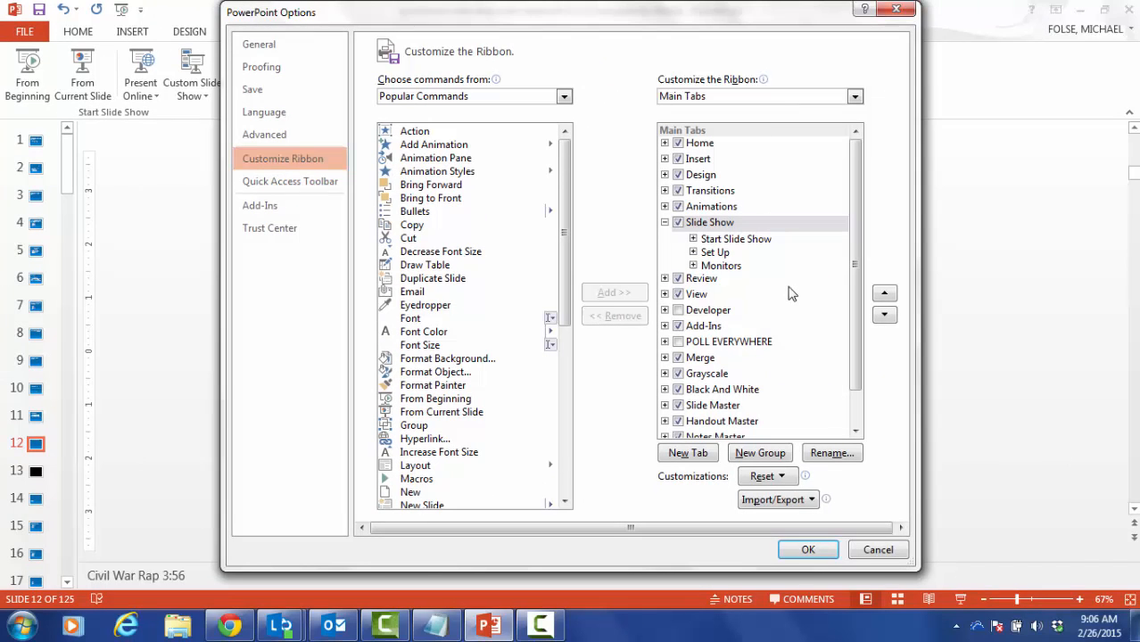
mouse_move(758, 299)
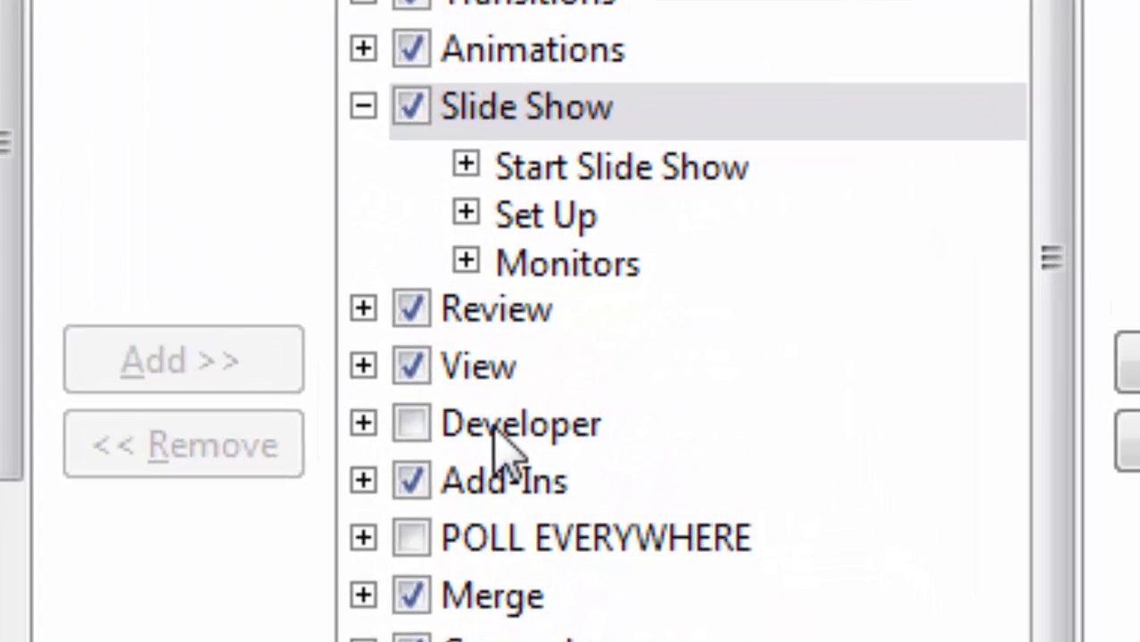
click(410, 422)
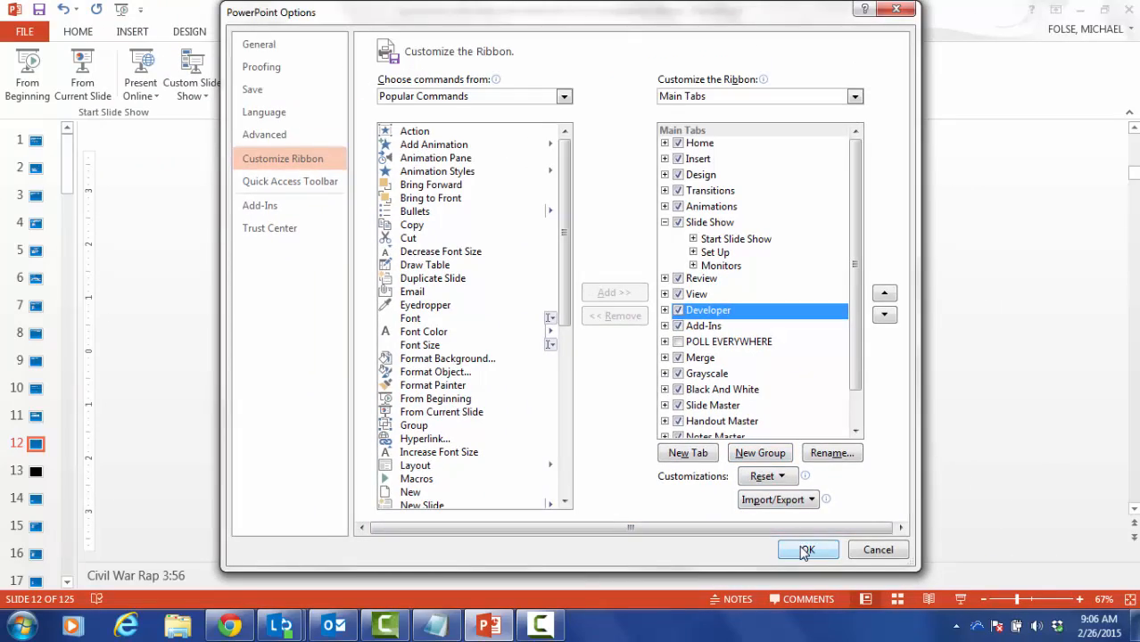
click(806, 550)
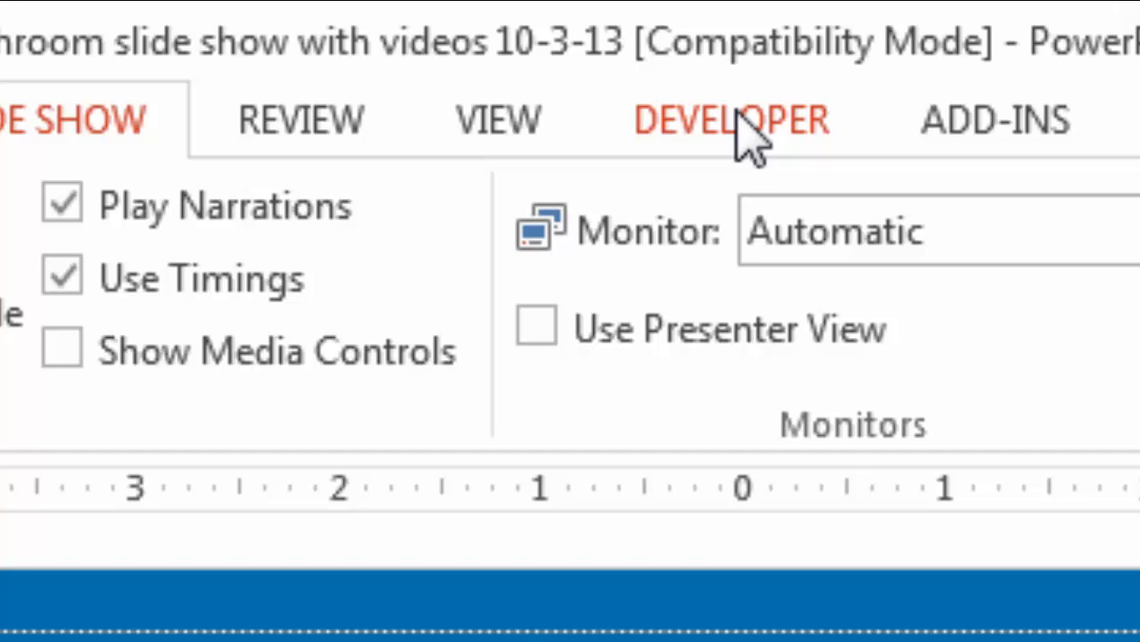
Browse the Developer tab's More Controls list down to Shockwave Flash Object
click(612, 32)
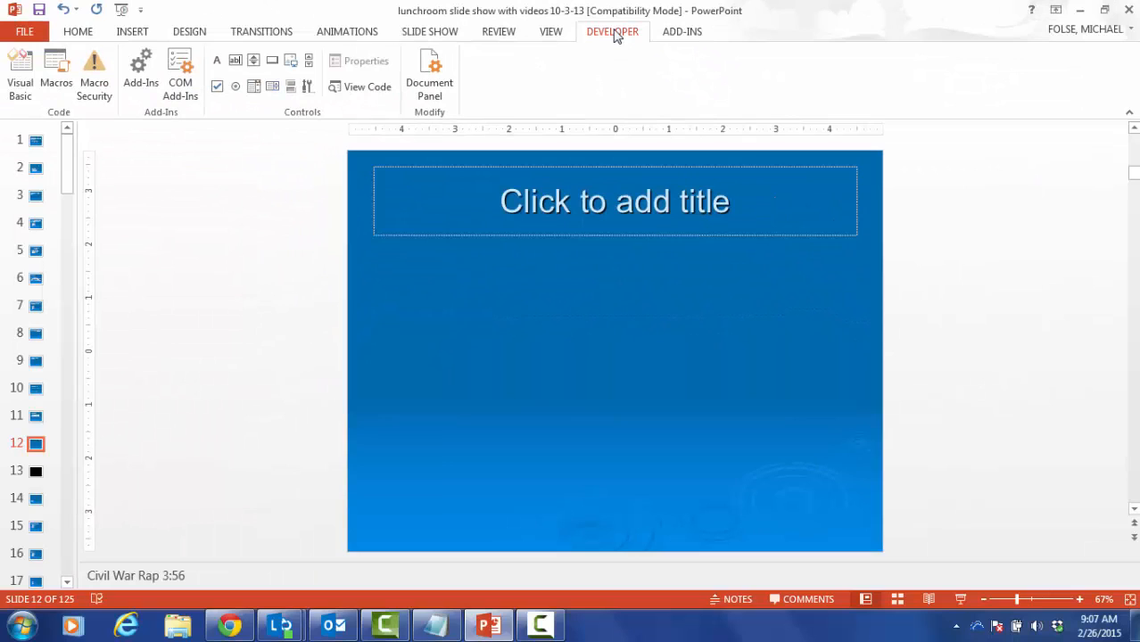
mouse_move(538, 62)
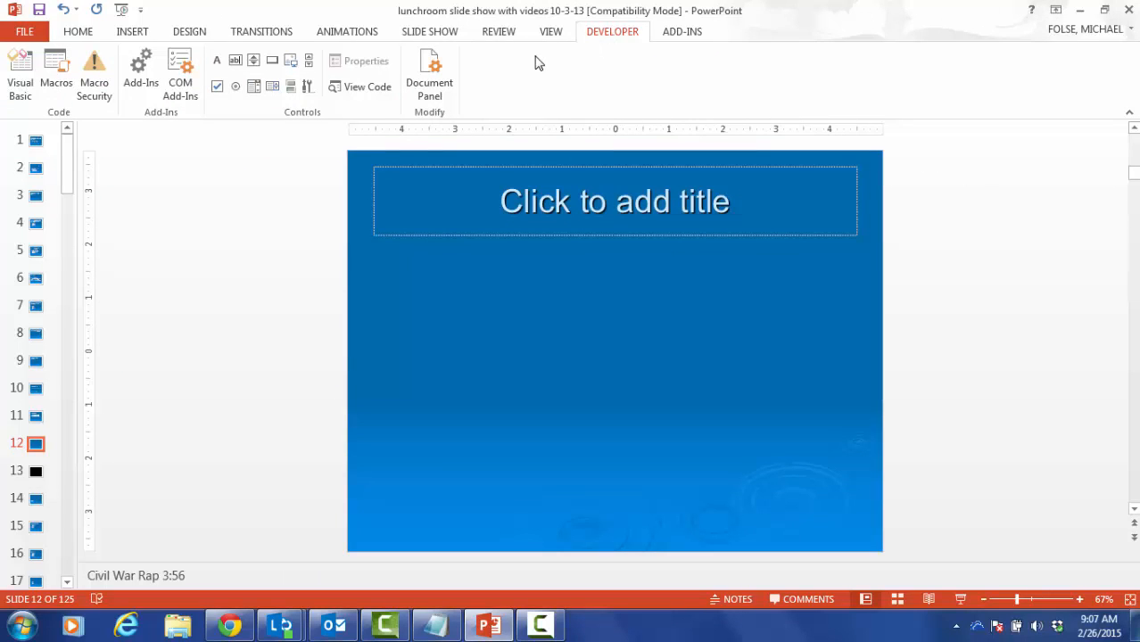
mouse_move(287, 114)
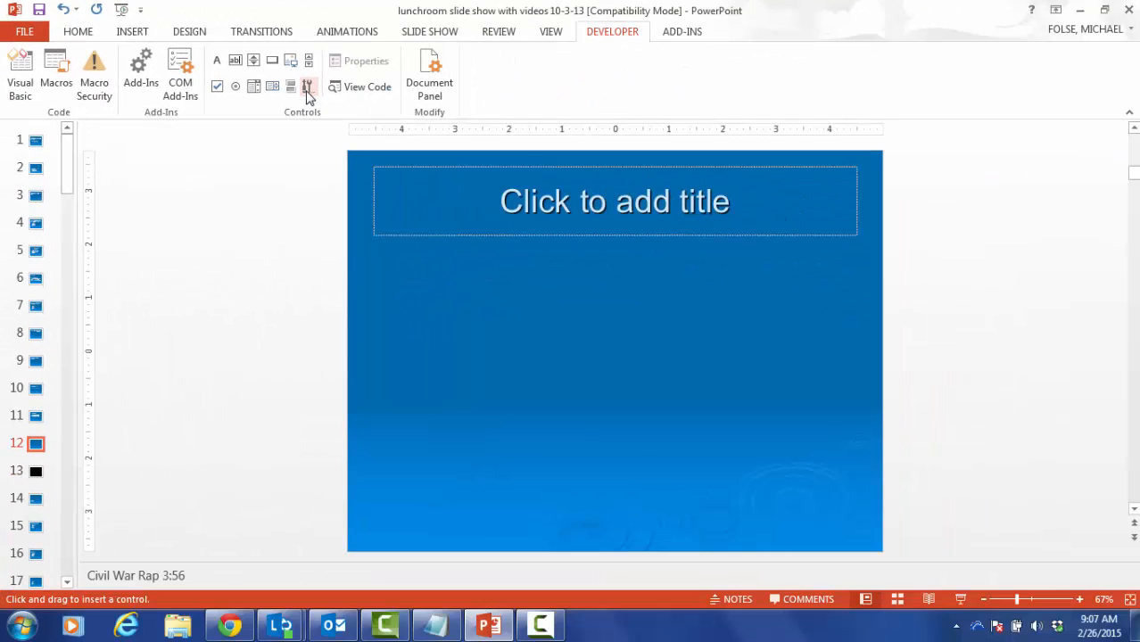
click(307, 86)
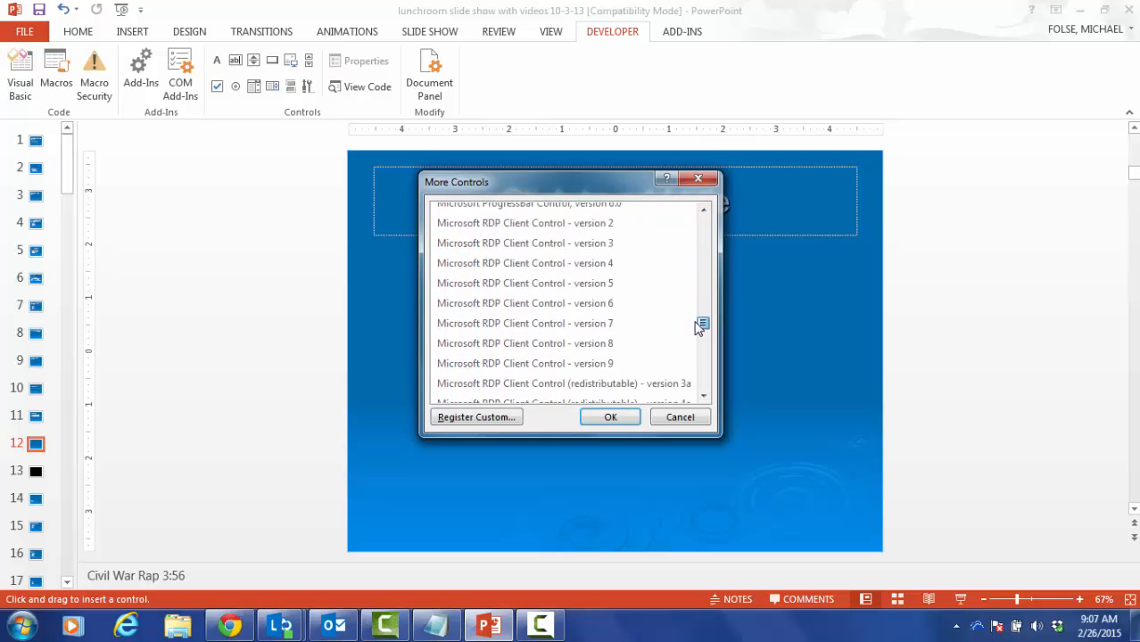
scroll(down, 3)
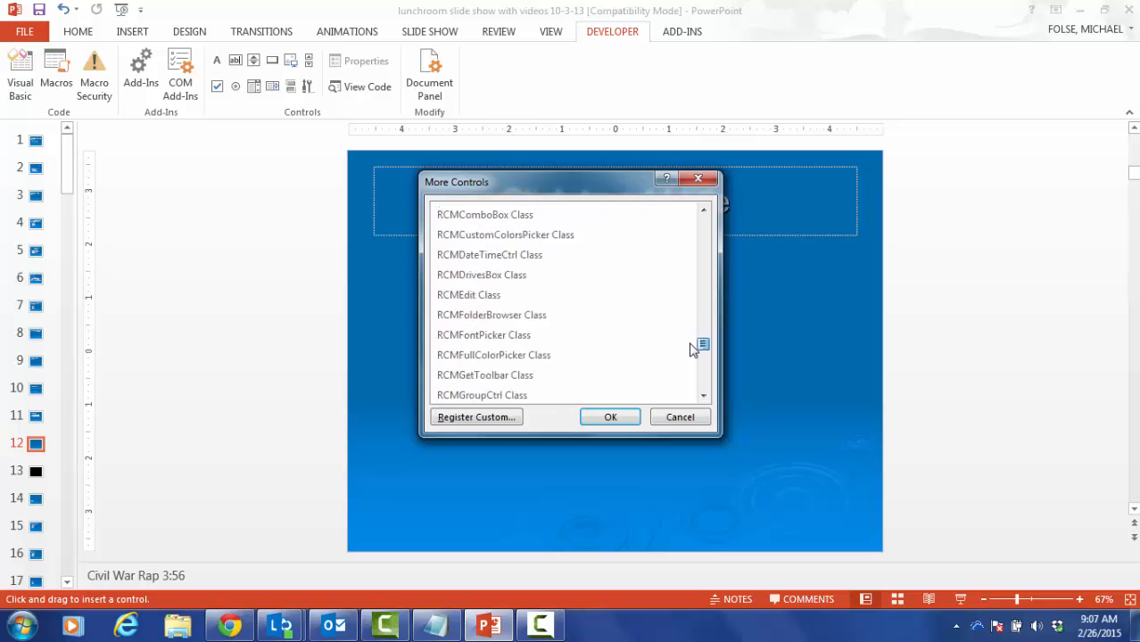
scroll(down, 3)
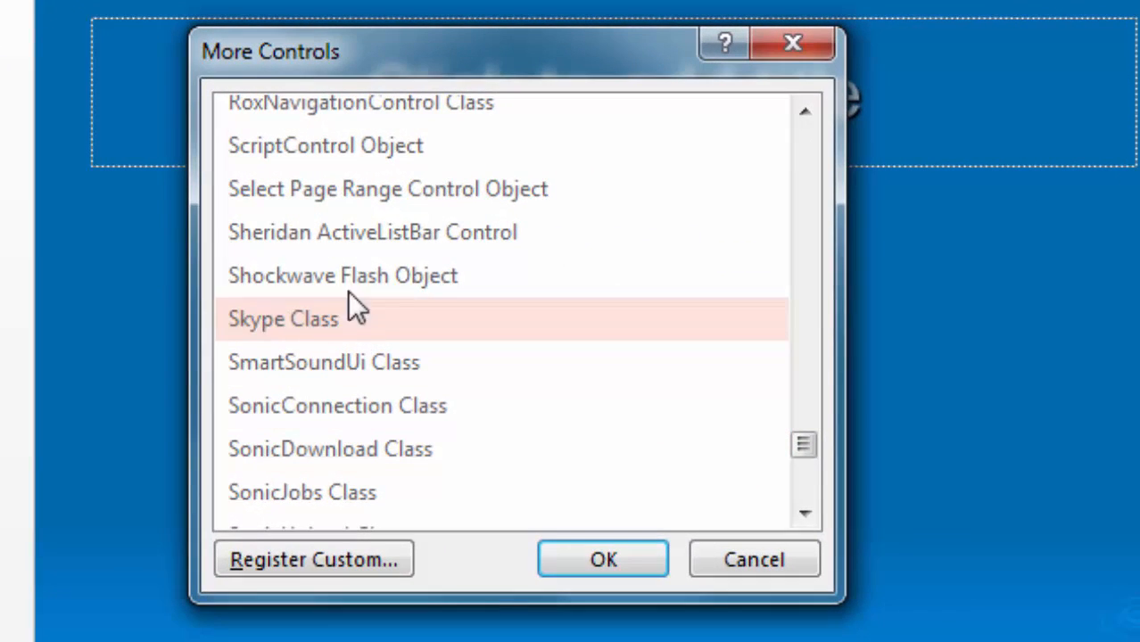
mouse_move(343, 275)
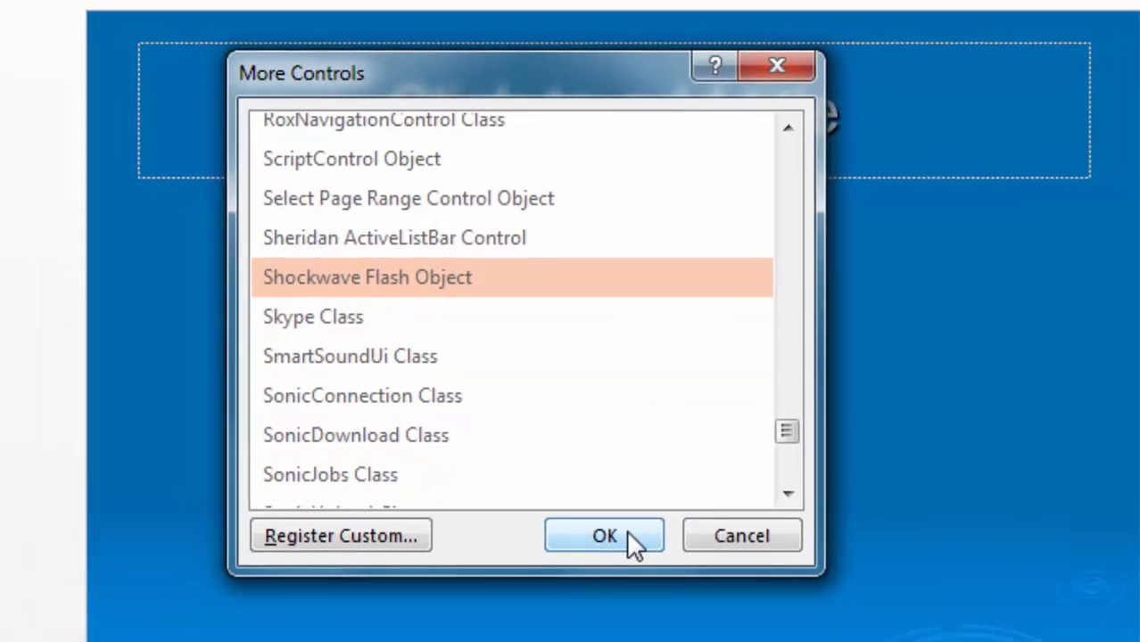
Accept Shockwave Flash Object and draw the control across nearly the whole slide
click(603, 535)
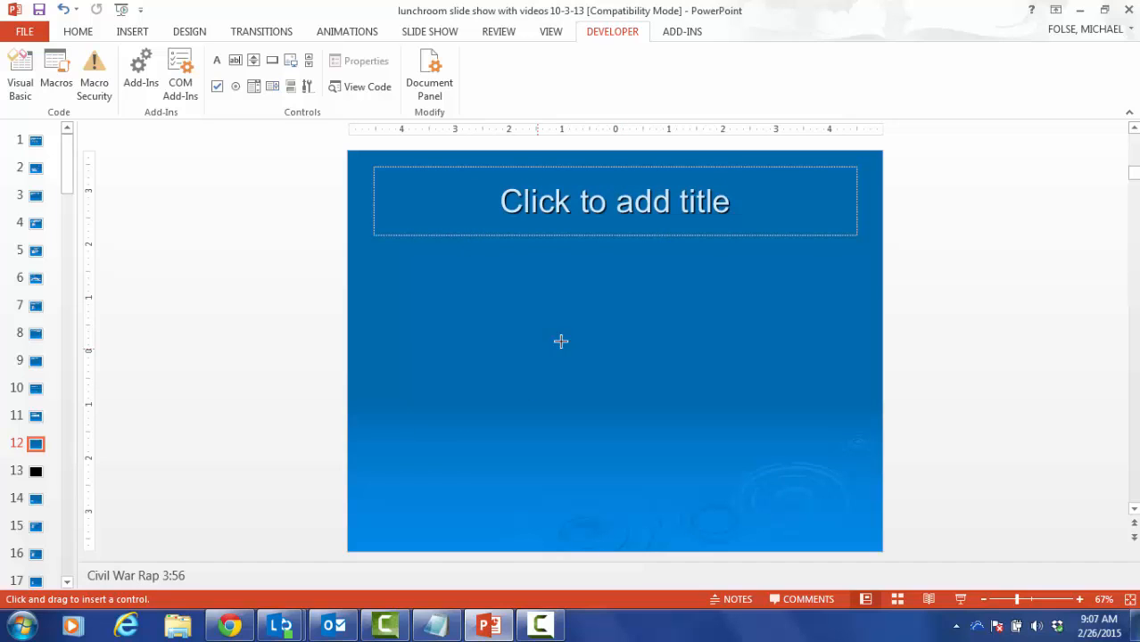
mouse_move(513, 339)
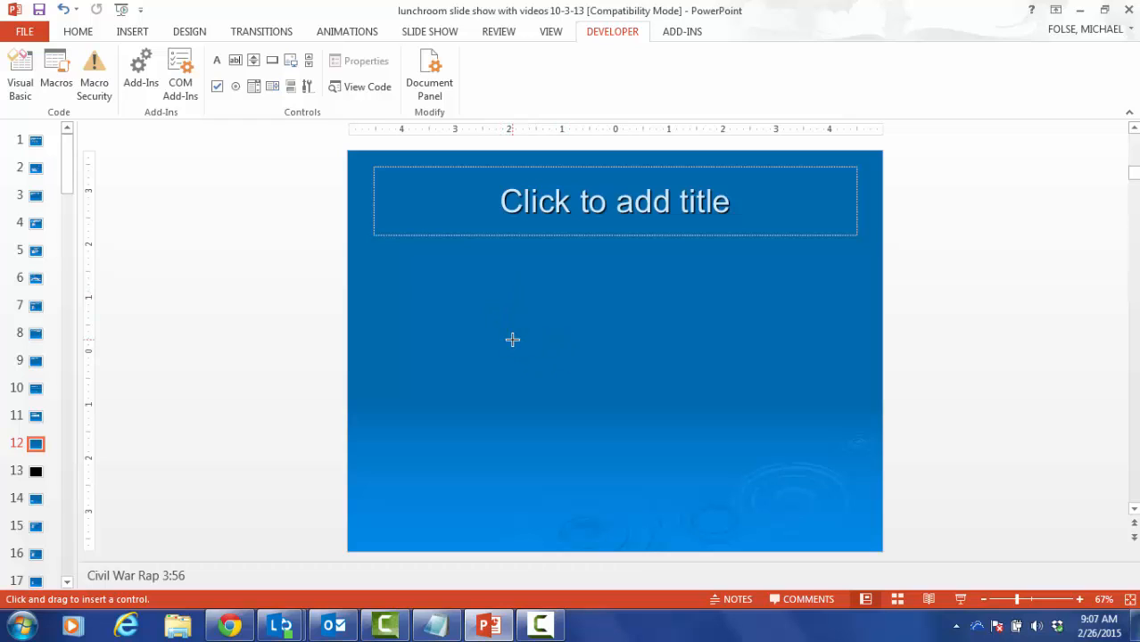
mouse_move(374, 171)
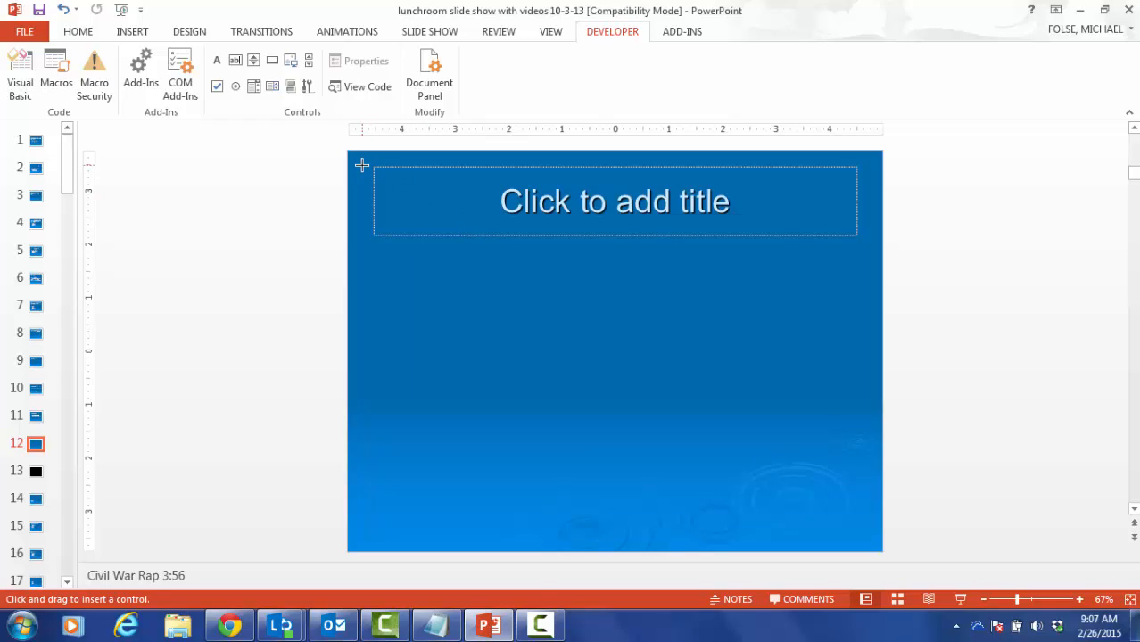
drag(360, 164, 420, 192)
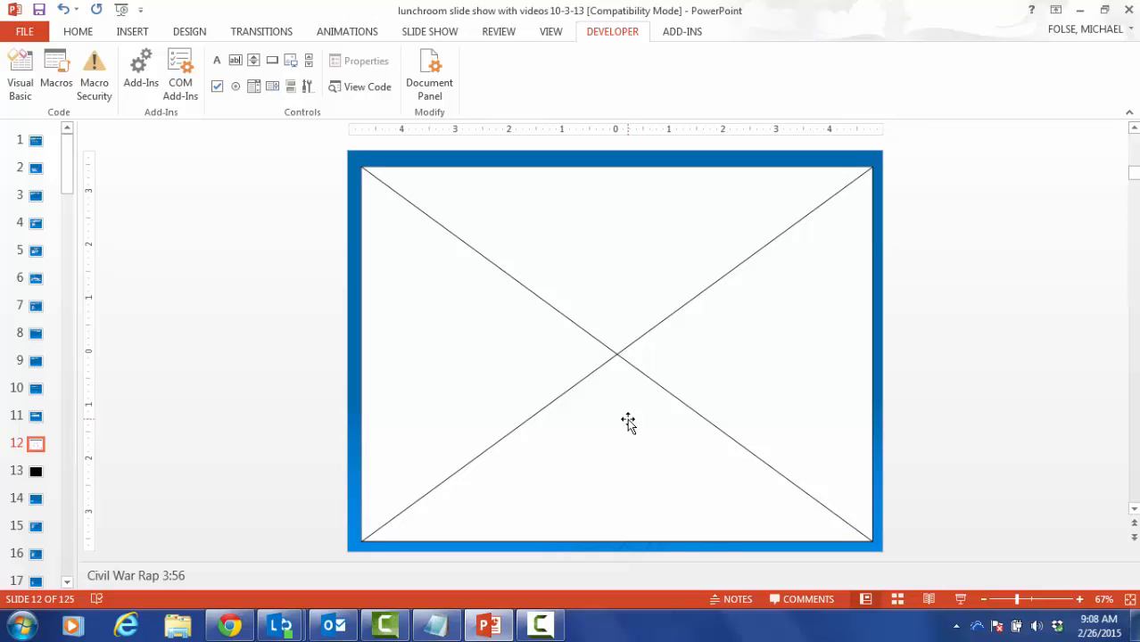
mouse_move(332, 624)
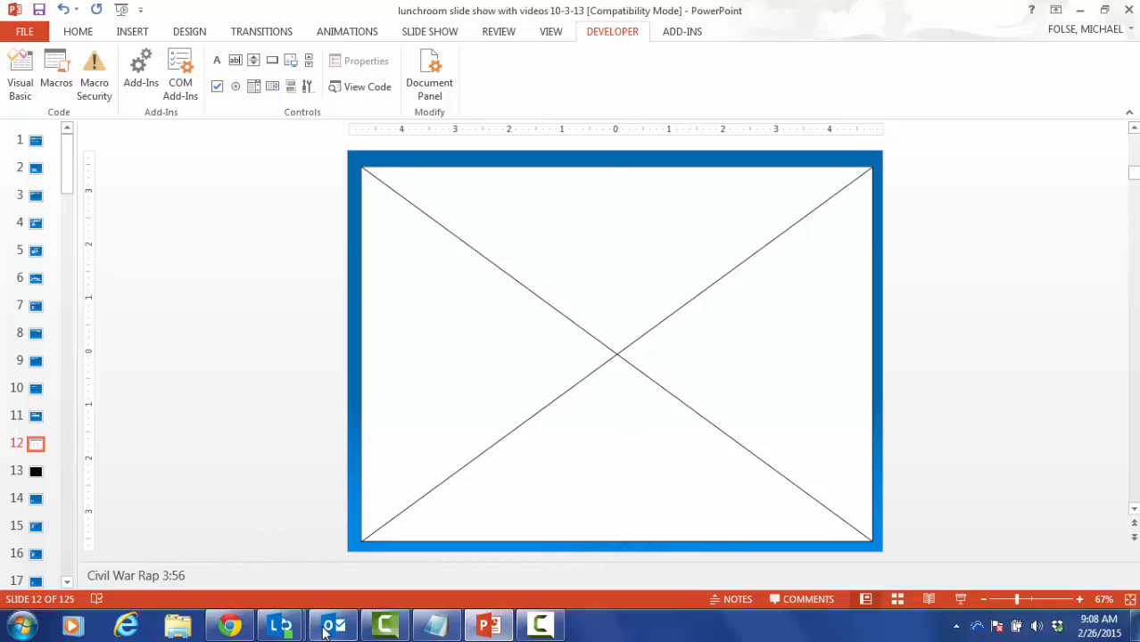
mouse_move(229, 625)
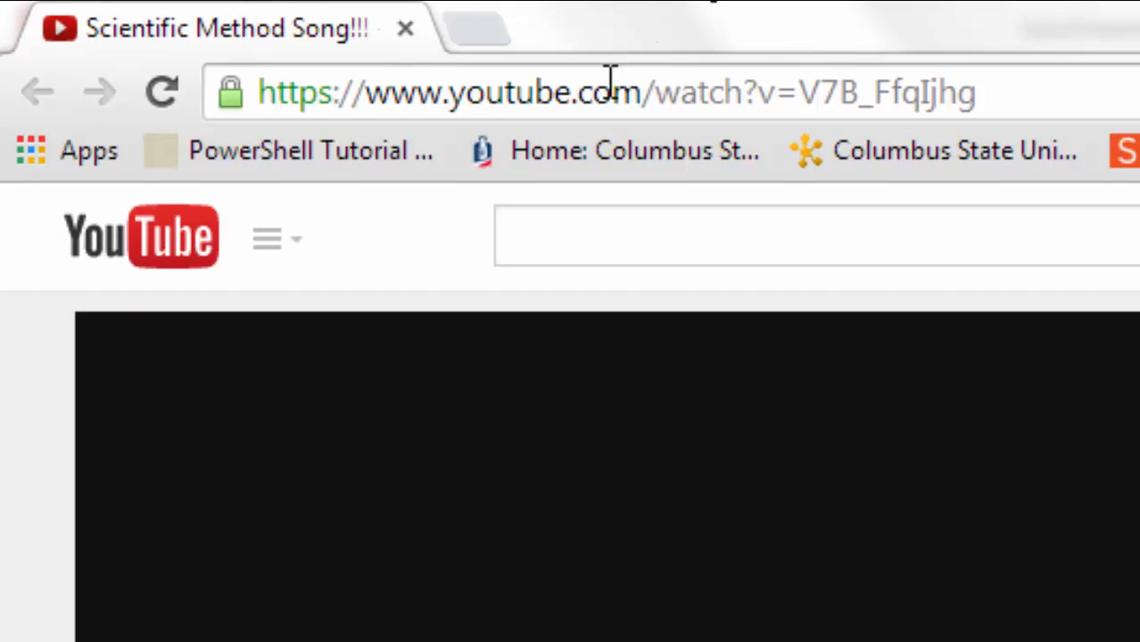
Select the Scientific Method Song video's address in the browser bar for copying
click(610, 93)
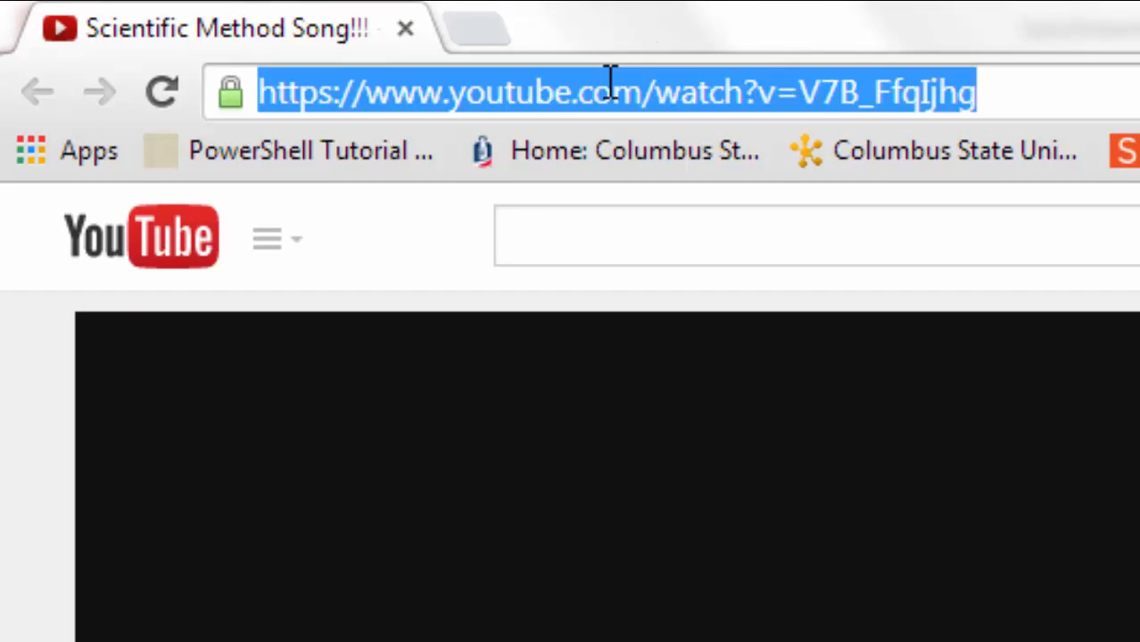
right_click(610, 93)
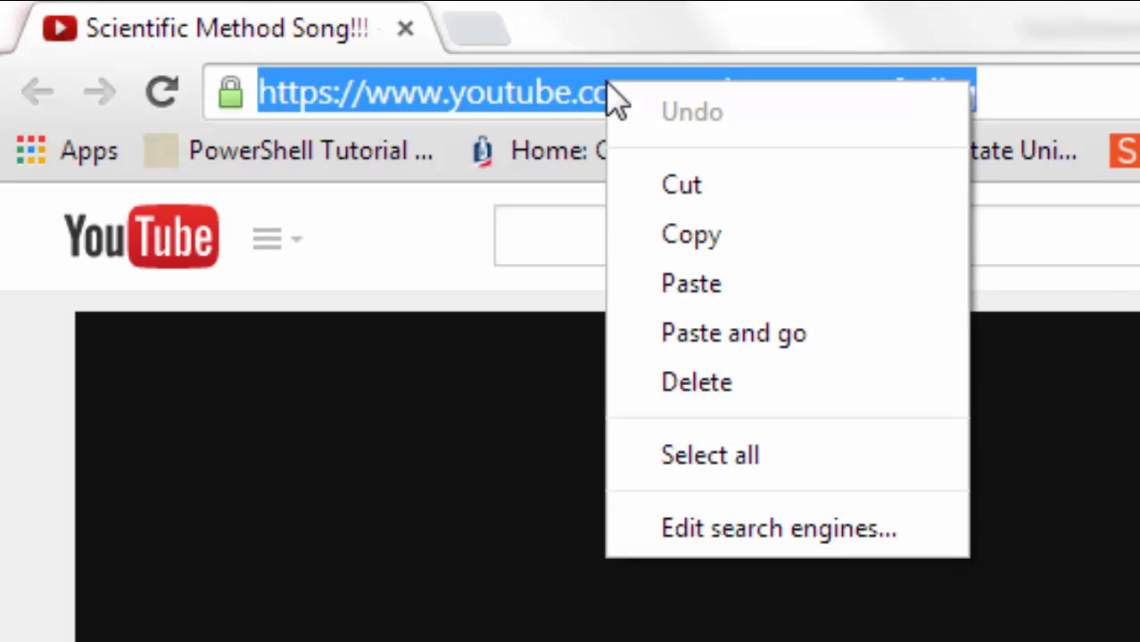
mouse_move(692, 235)
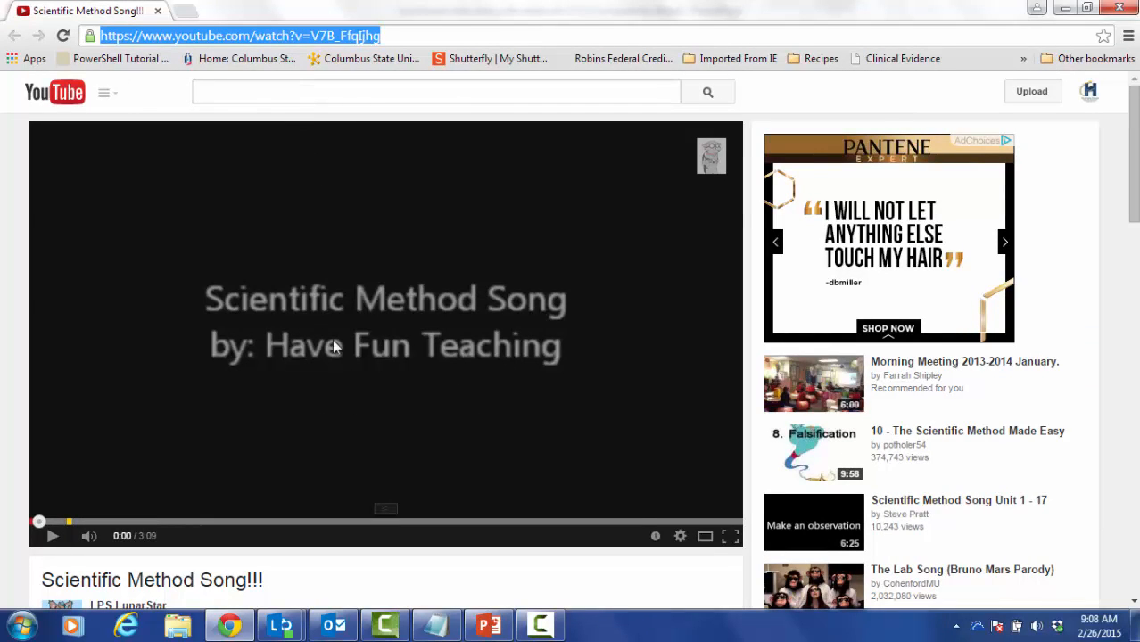
mouse_move(488, 625)
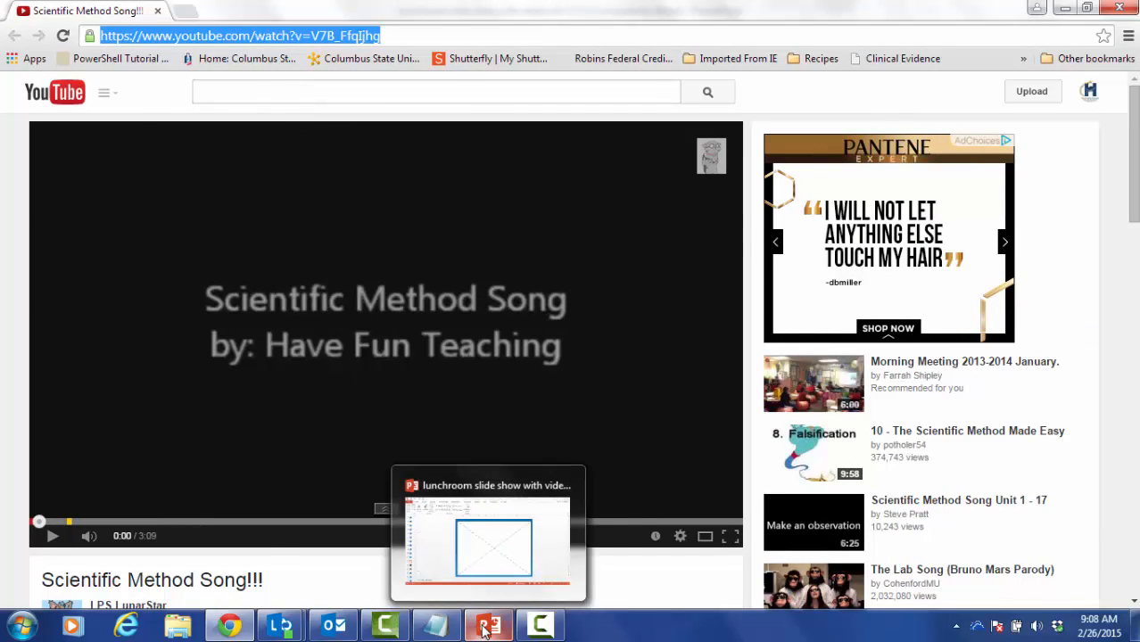
Back in the presentation, show the Properties window for the ShockwaveFlash1 control
click(489, 624)
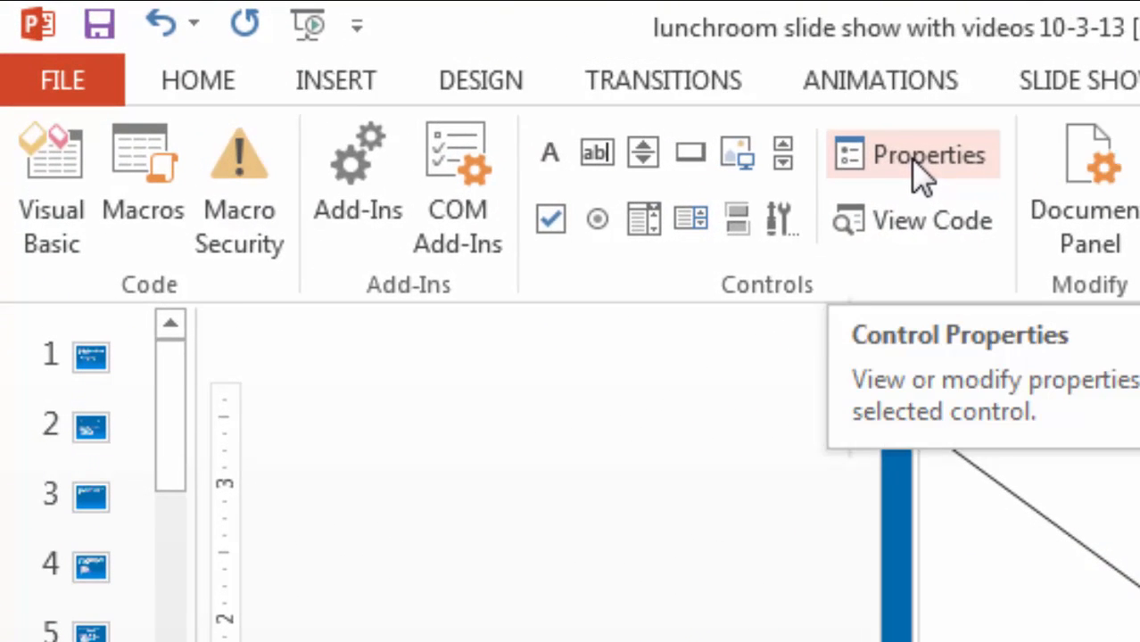
click(927, 153)
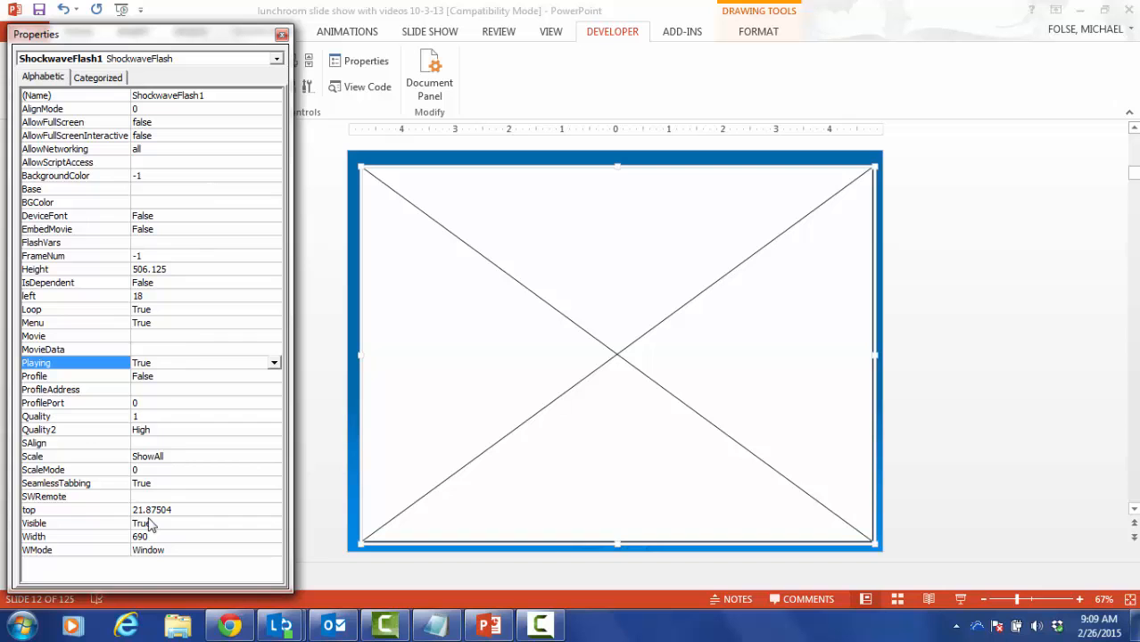
mouse_move(157, 344)
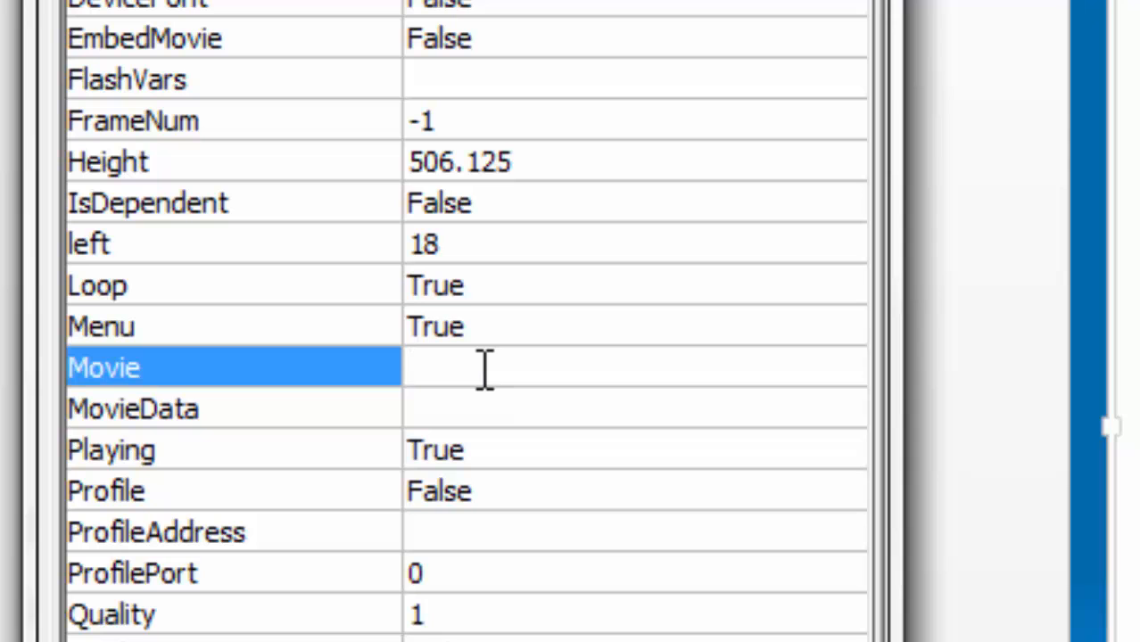
Paste the YouTube address into Movie and reformat it to youtube.com/v/V7B_FfqIjhg with autoplay
right_click(481, 368)
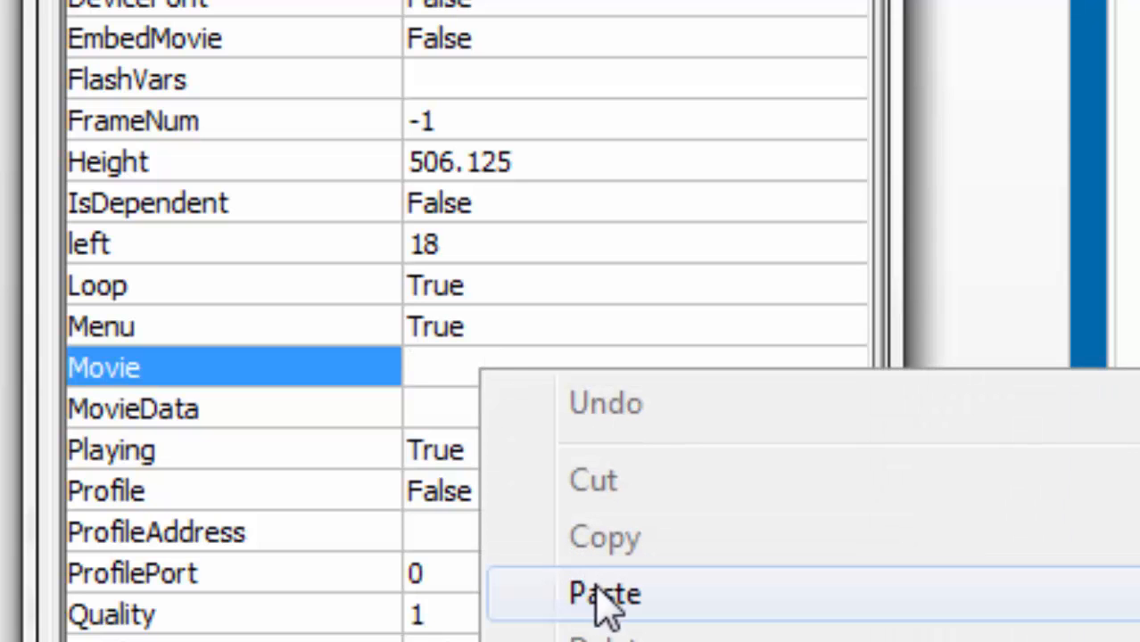
click(603, 592)
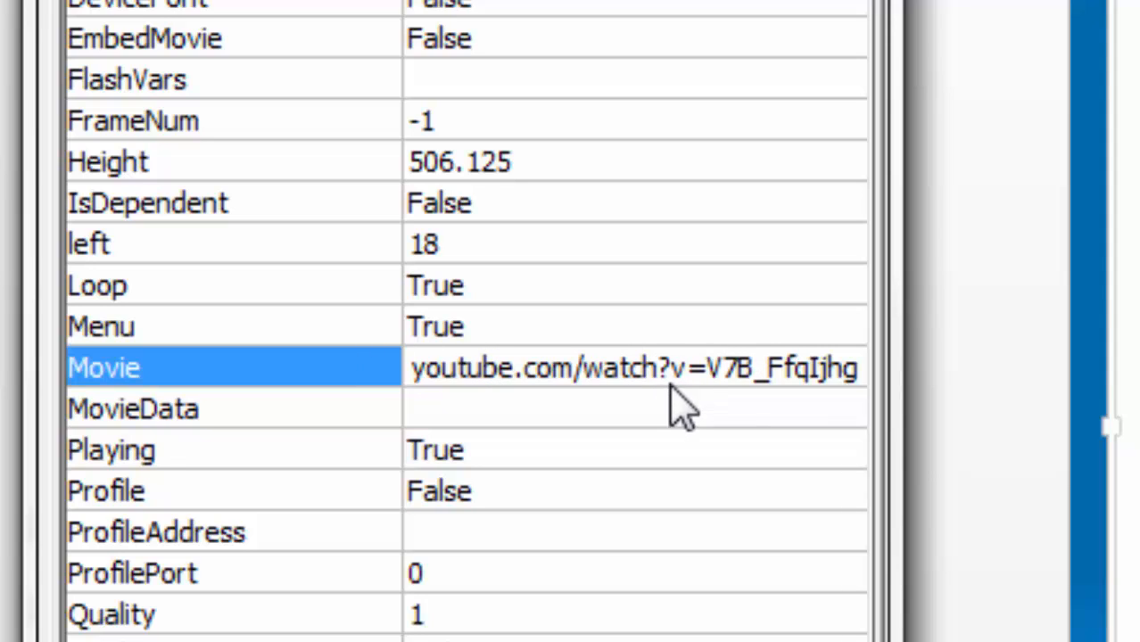
click(671, 367)
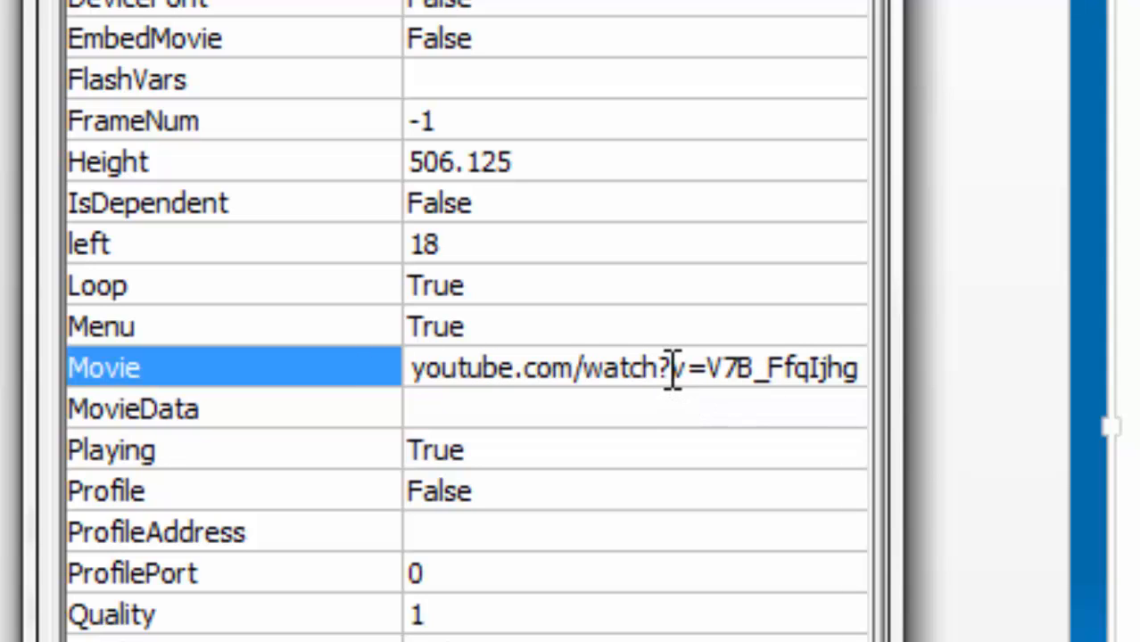
mouse_move(664, 348)
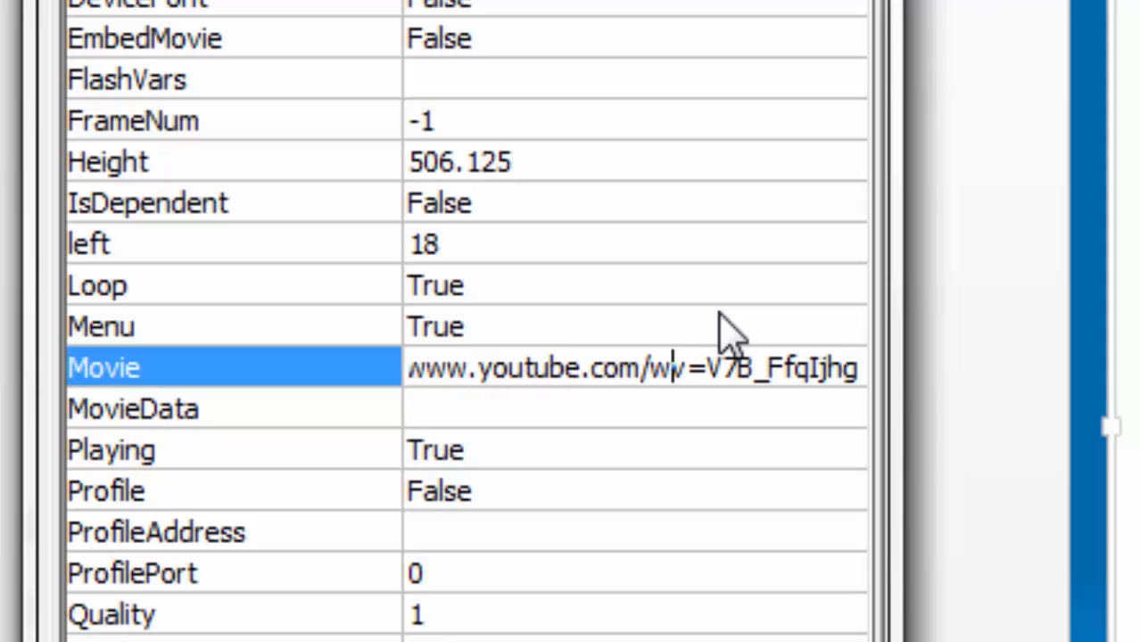
text(//)
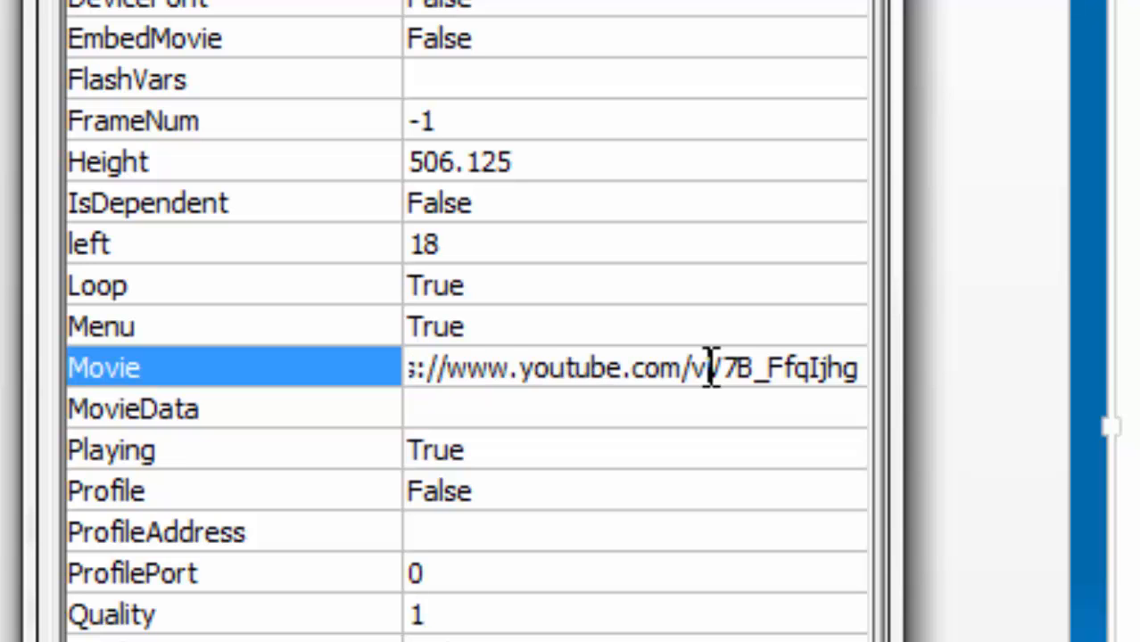
scroll(down, 3)
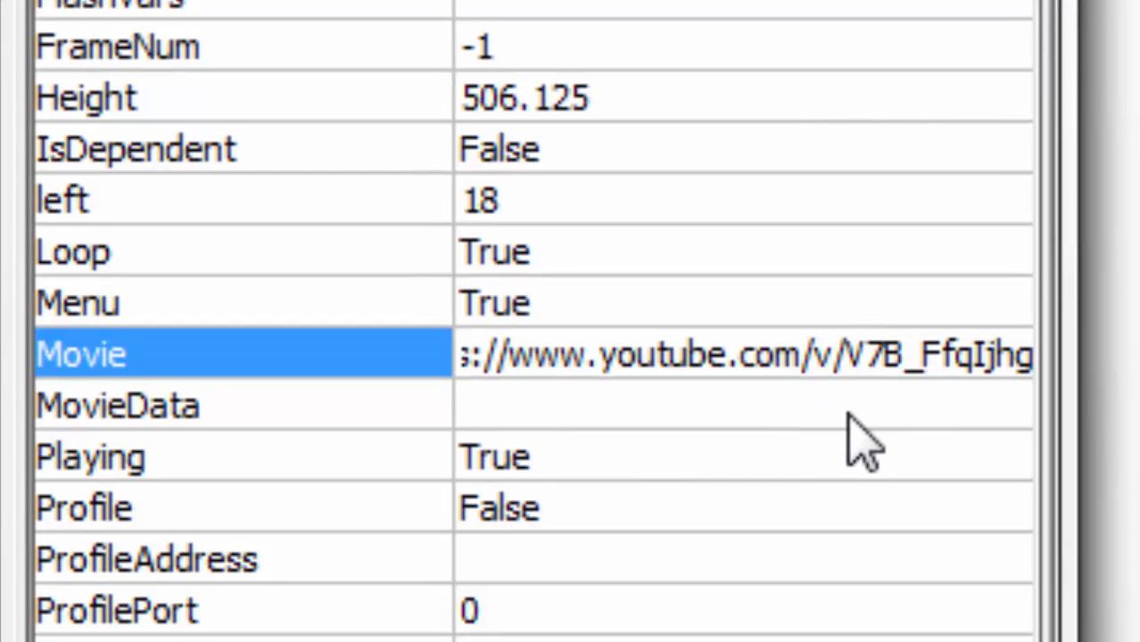
click(845, 353)
text(&autoplay=1)
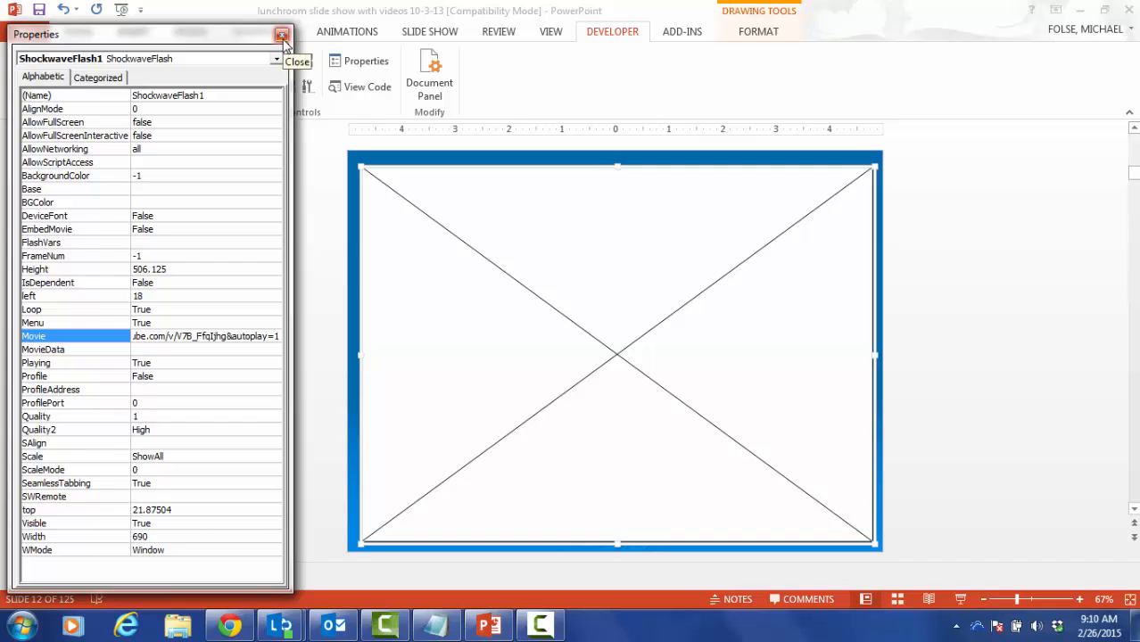
Close the Properties window and run slide 12 as a slide show to test the video
click(281, 33)
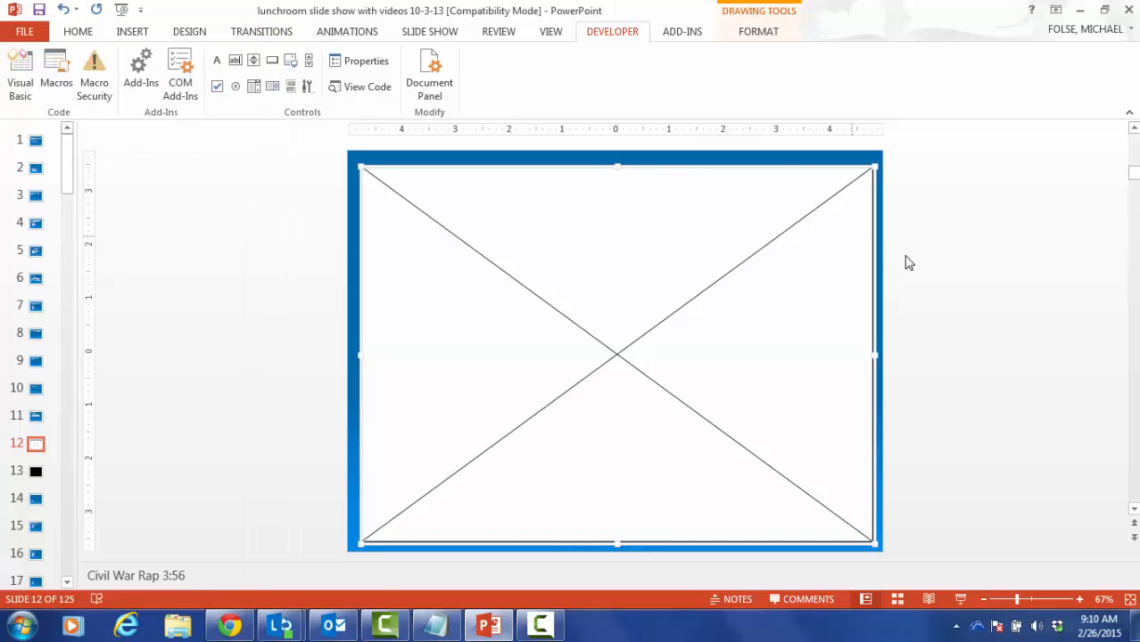
mouse_move(954, 285)
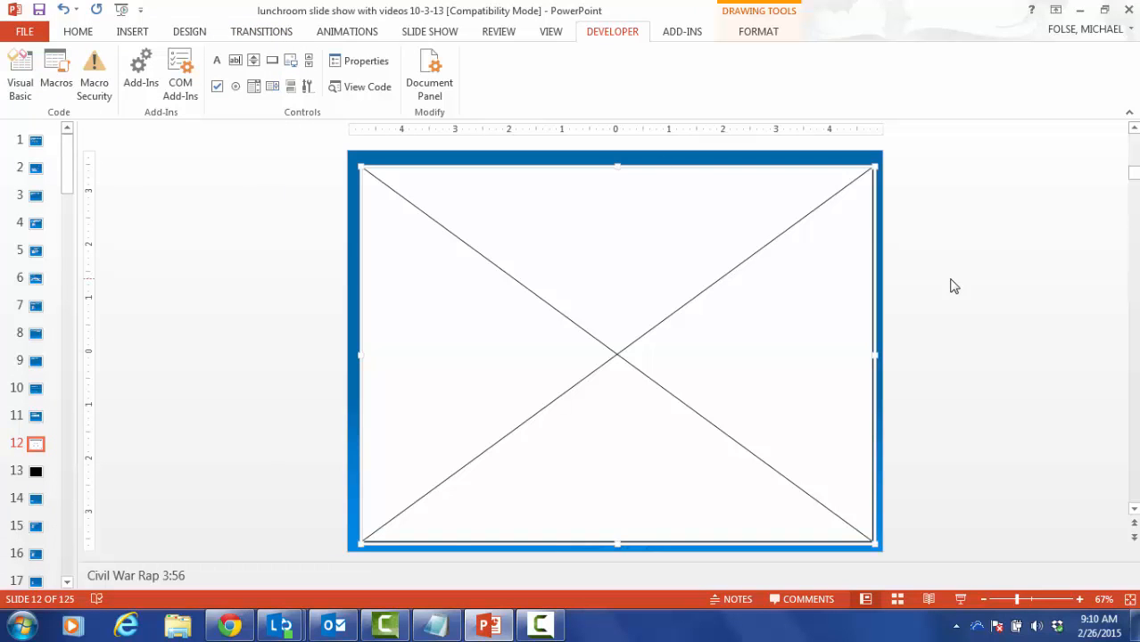
mouse_move(805, 290)
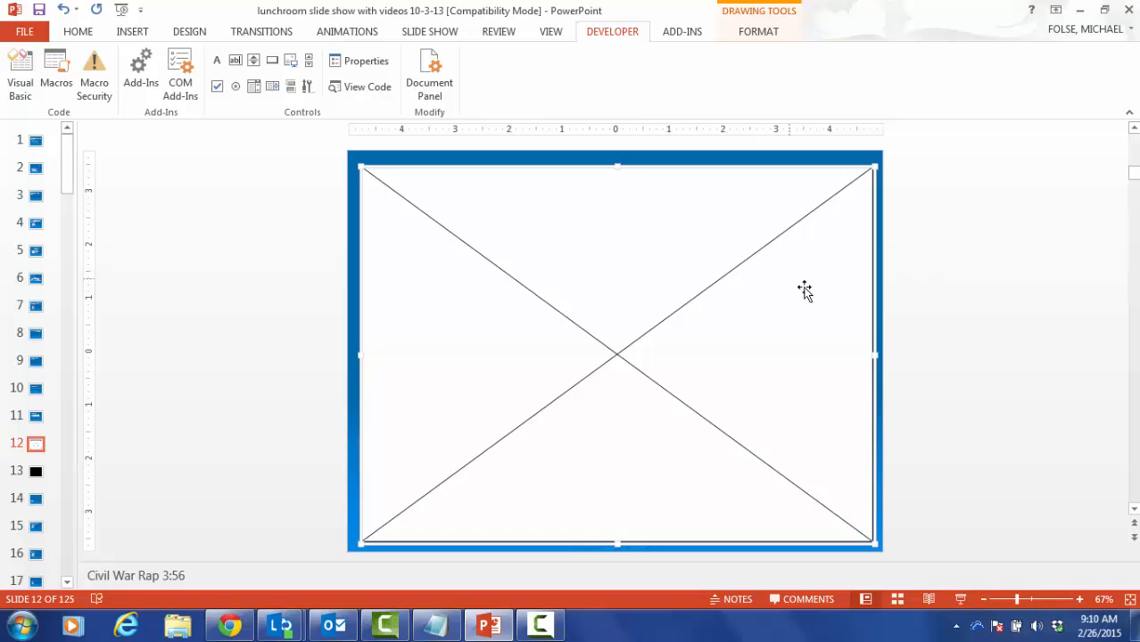
mouse_move(947, 562)
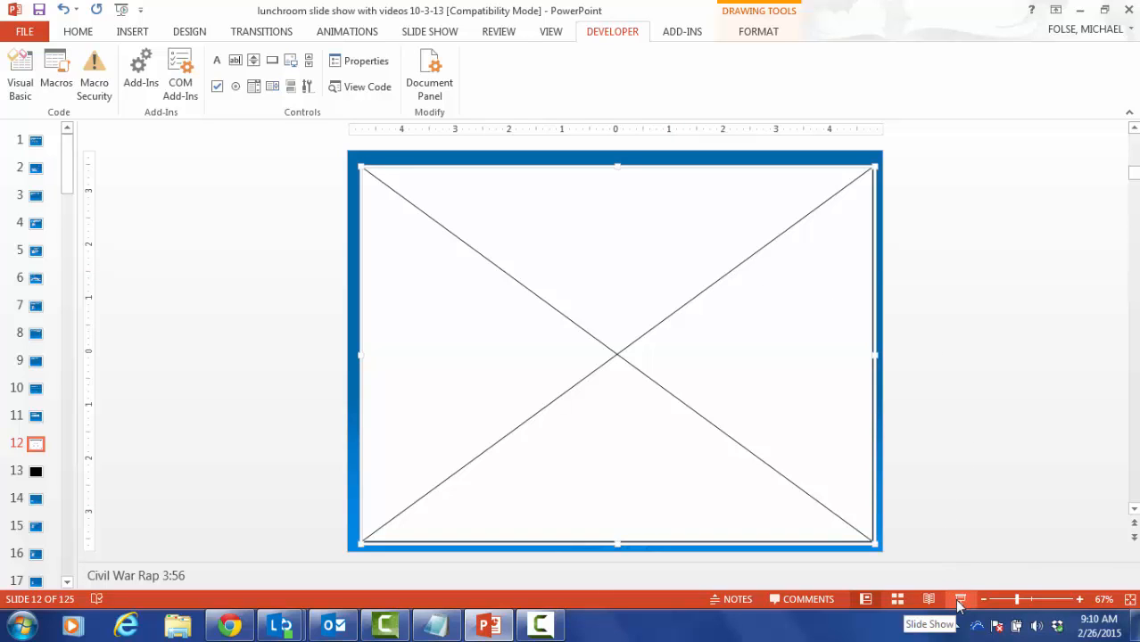
click(961, 599)
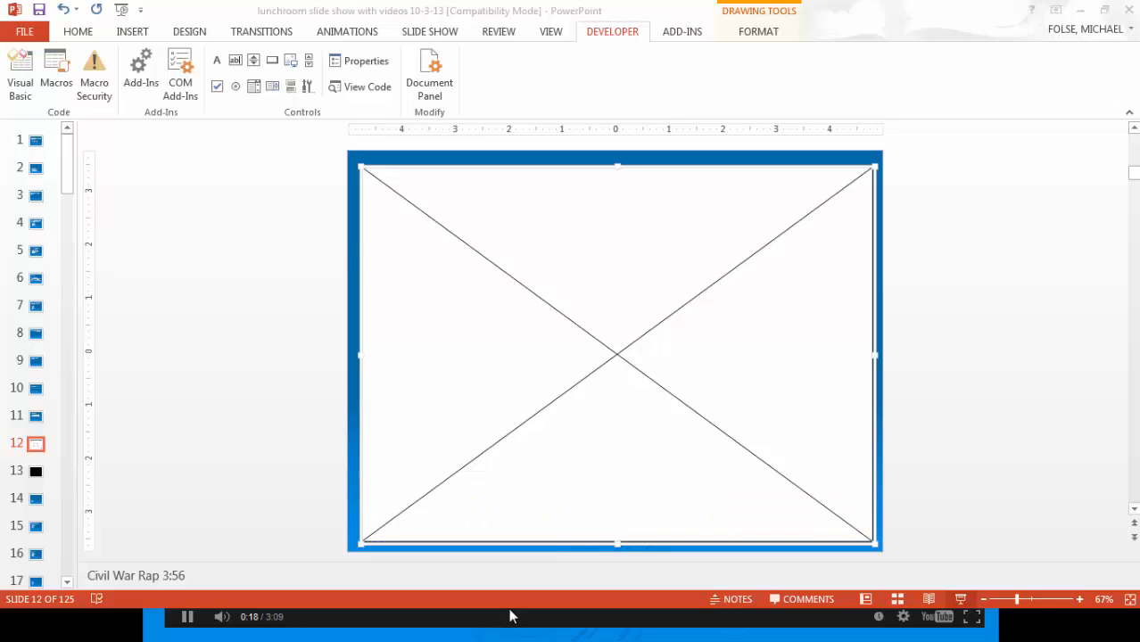
mouse_move(305, 300)
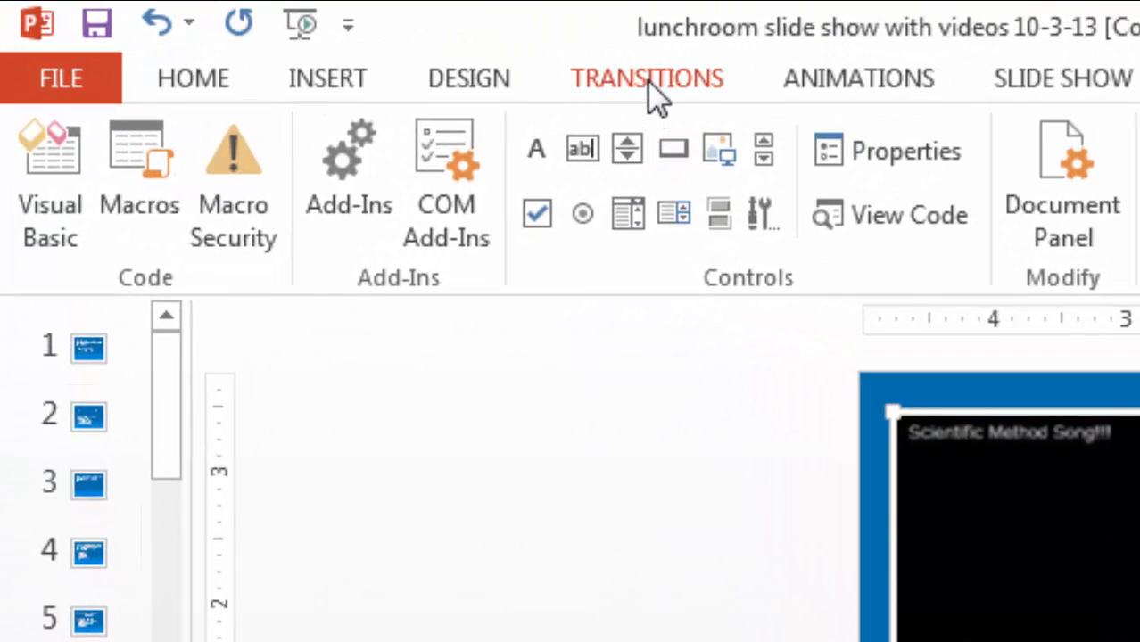
Set slide 12's Advance Slide After time from 03:56.00 to 03:15.00 in Transitions
click(646, 79)
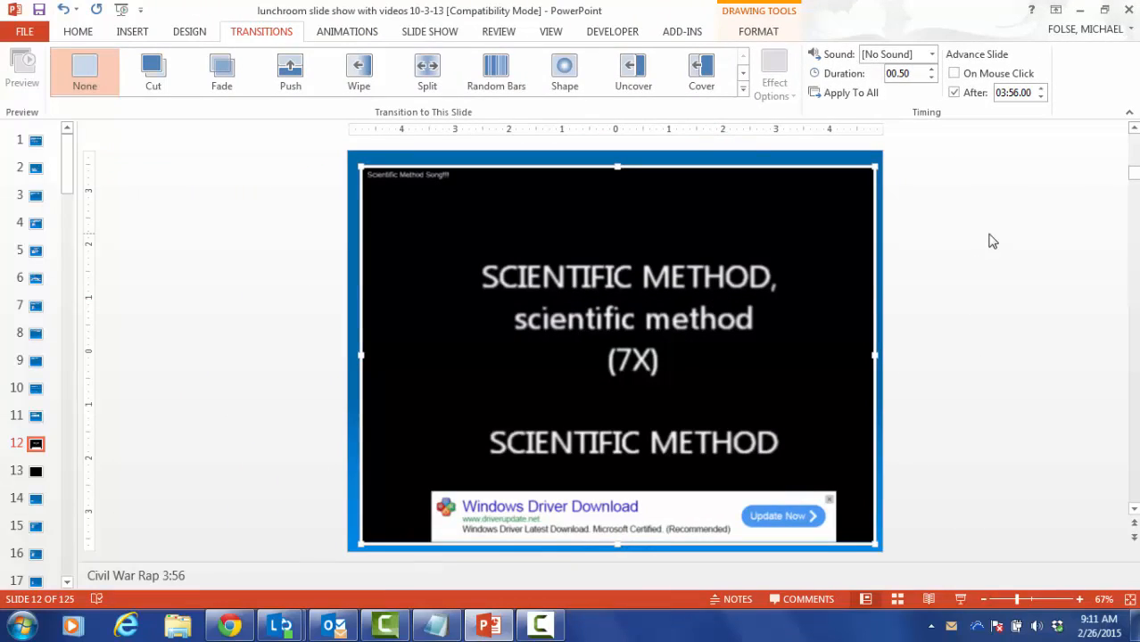
mouse_move(486, 475)
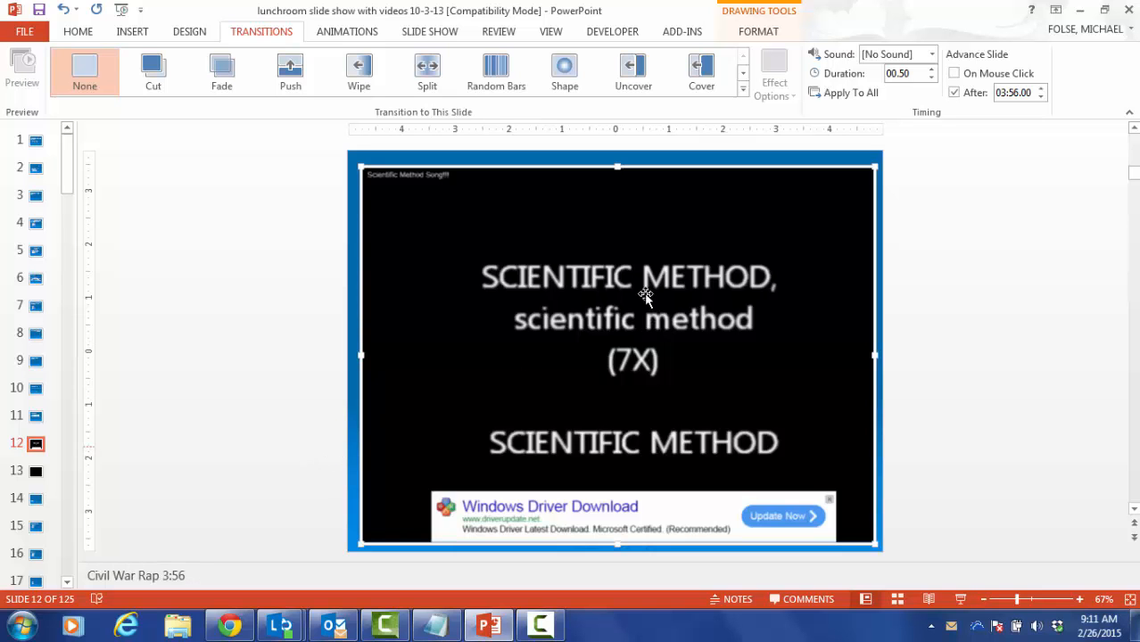
click(1013, 93)
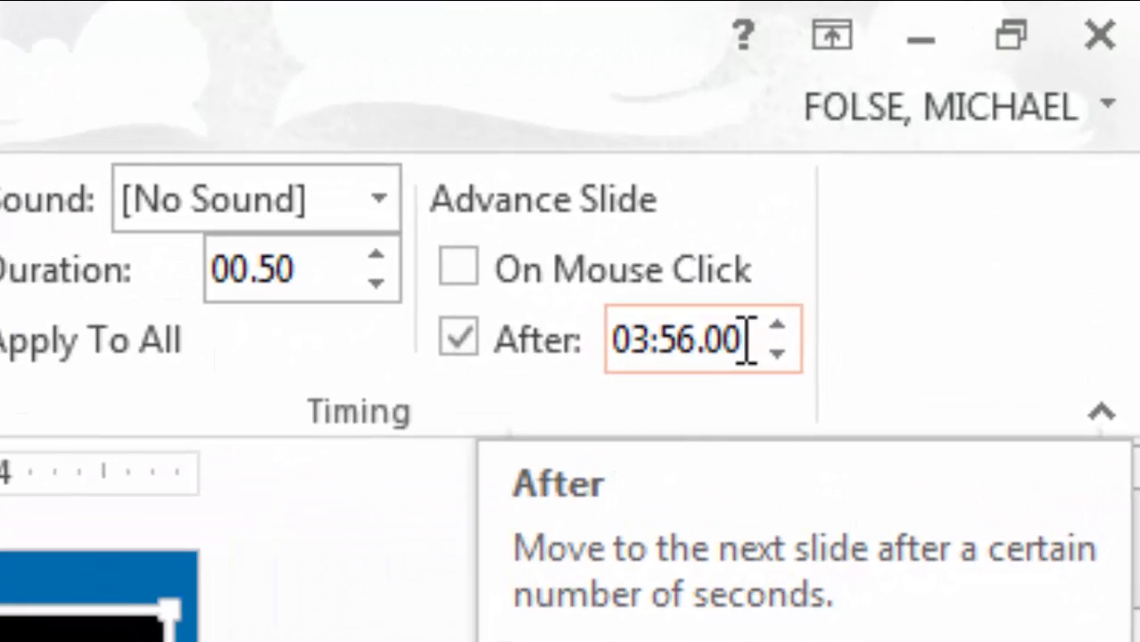
triple_click(678, 339)
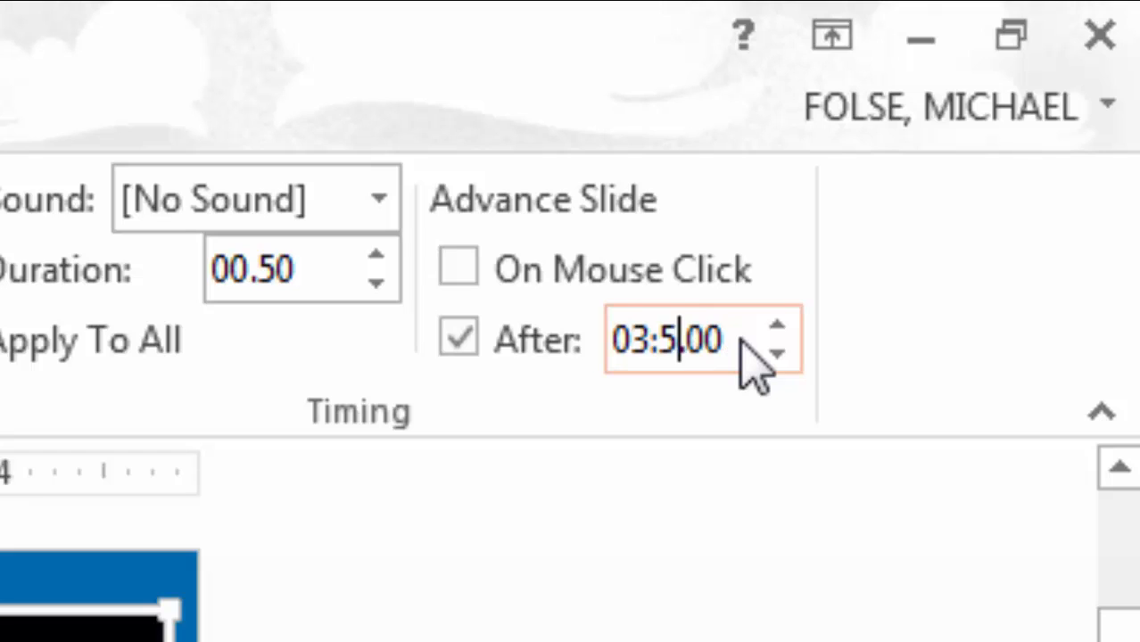
text(1)
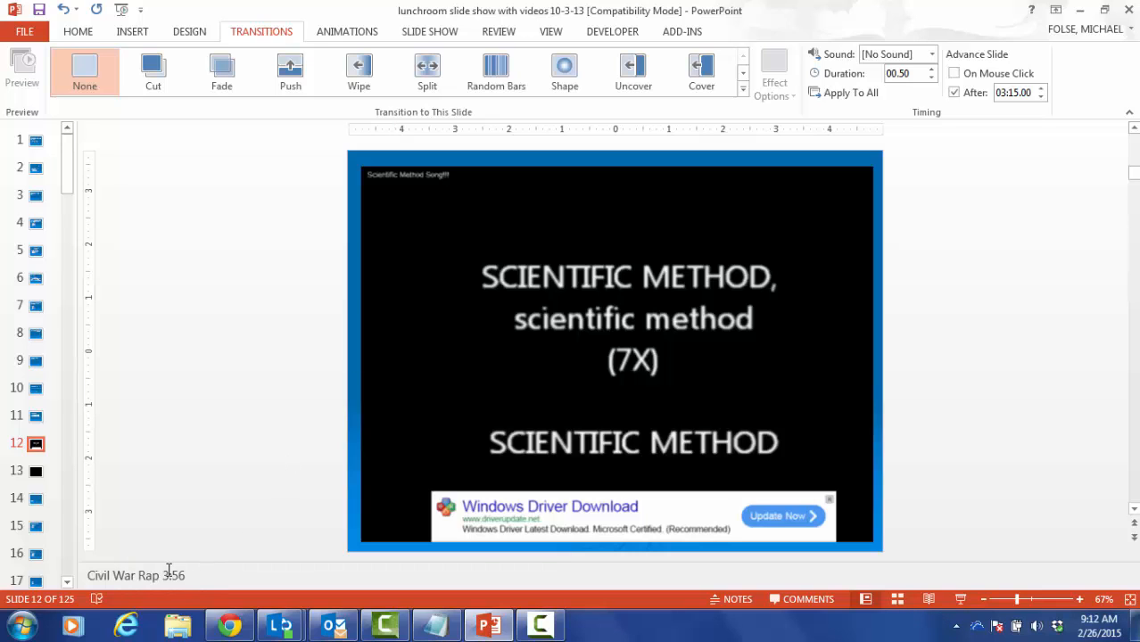
mouse_move(210, 551)
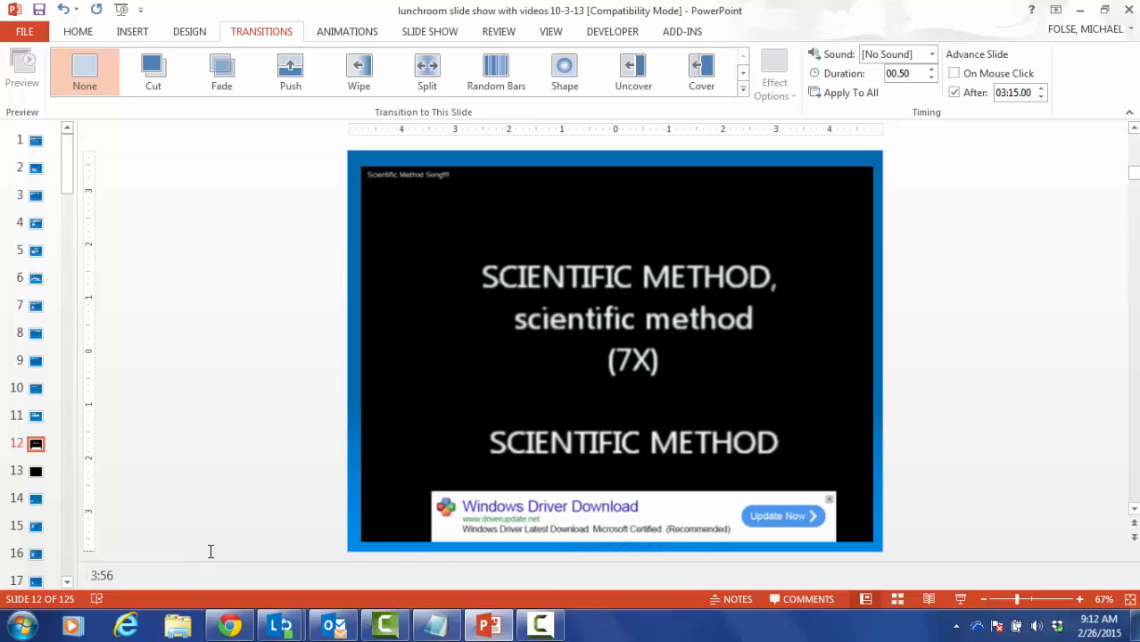
Replace slide 12's notes text with 'Scientific Method 3:15' and finish editing
text(Scientific Method)
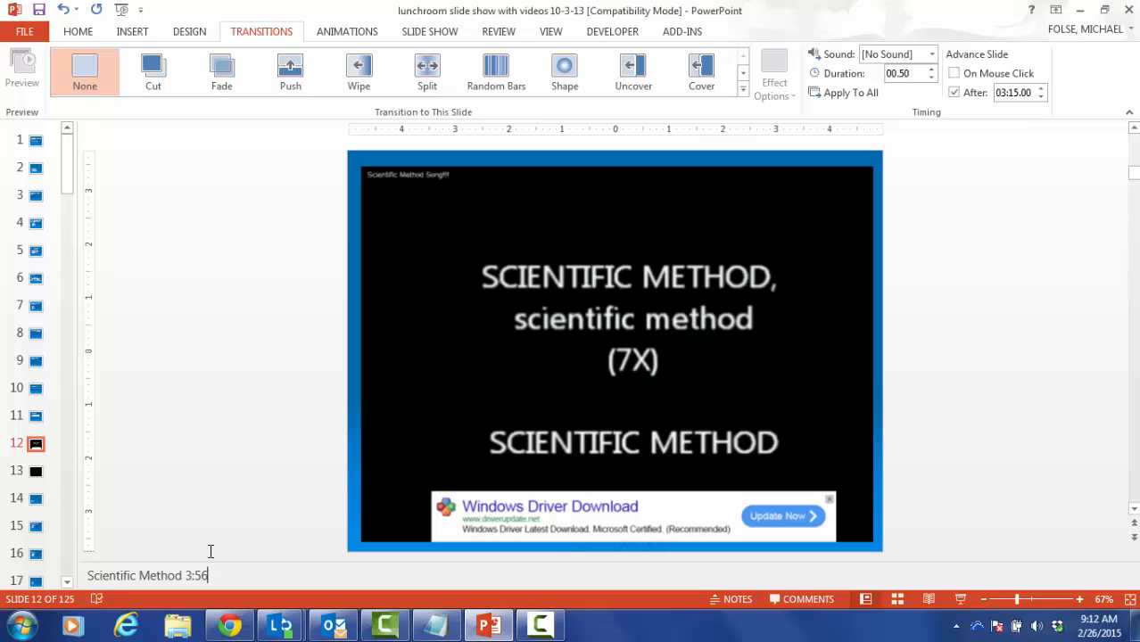
text(3:15)
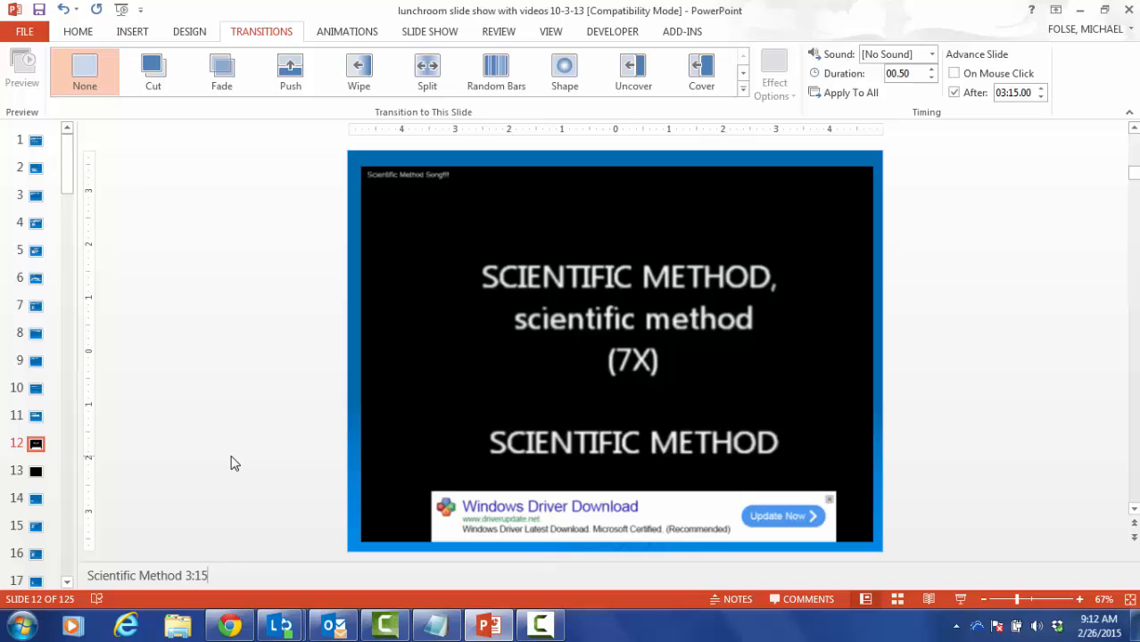
mouse_move(711, 296)
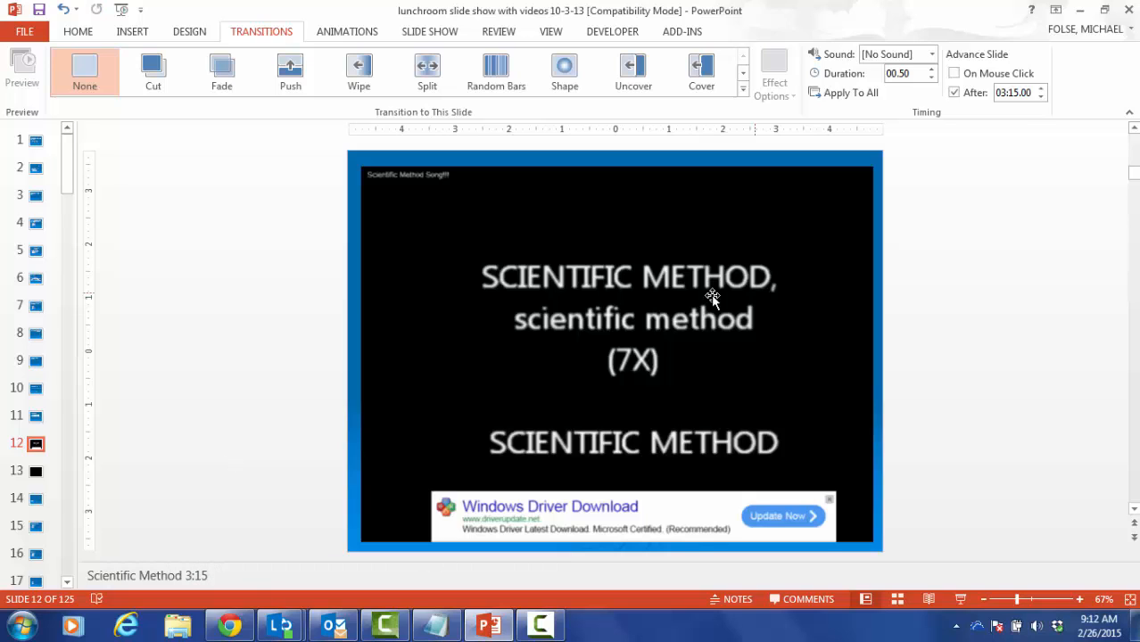
mouse_move(77, 464)
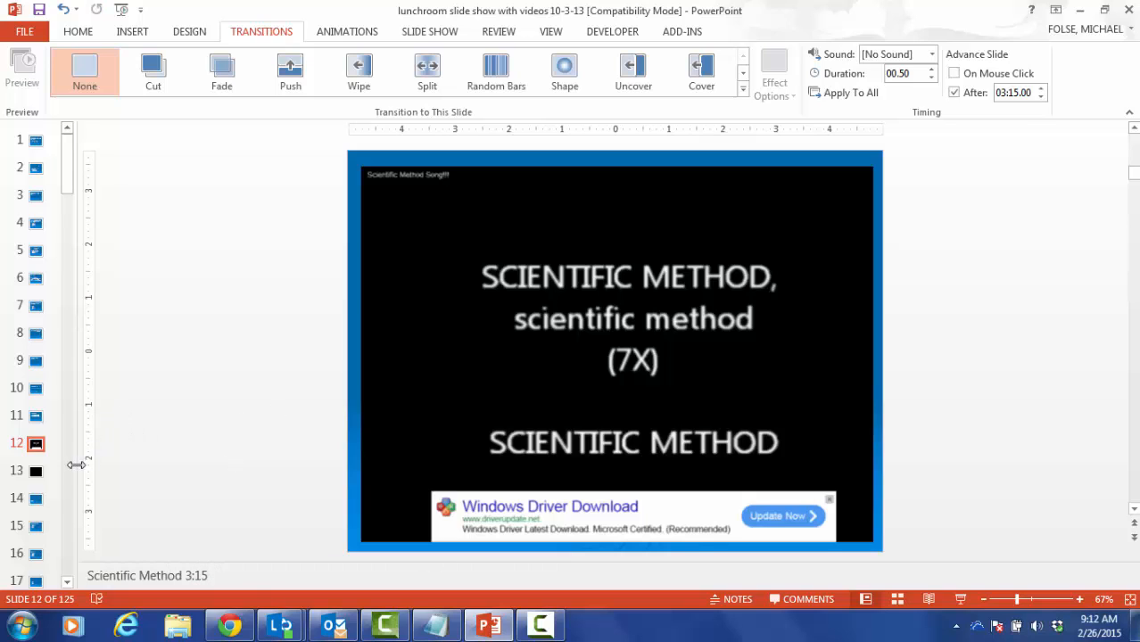
click(36, 416)
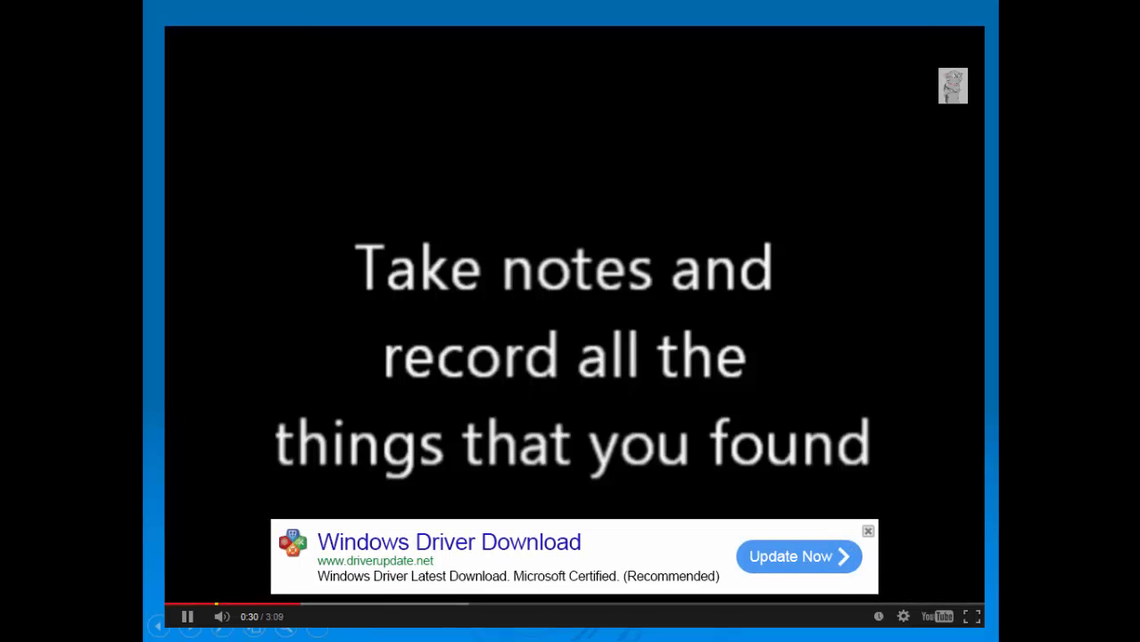
Pause the auto-playing video during the slide show before returning to editing
click(188, 618)
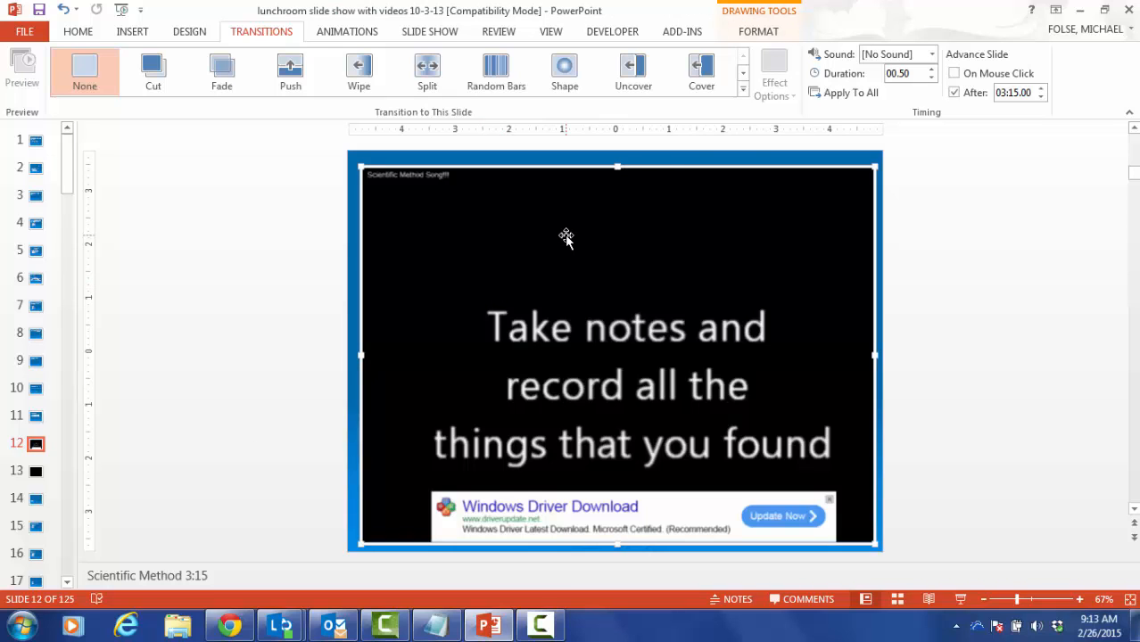
mouse_move(613, 32)
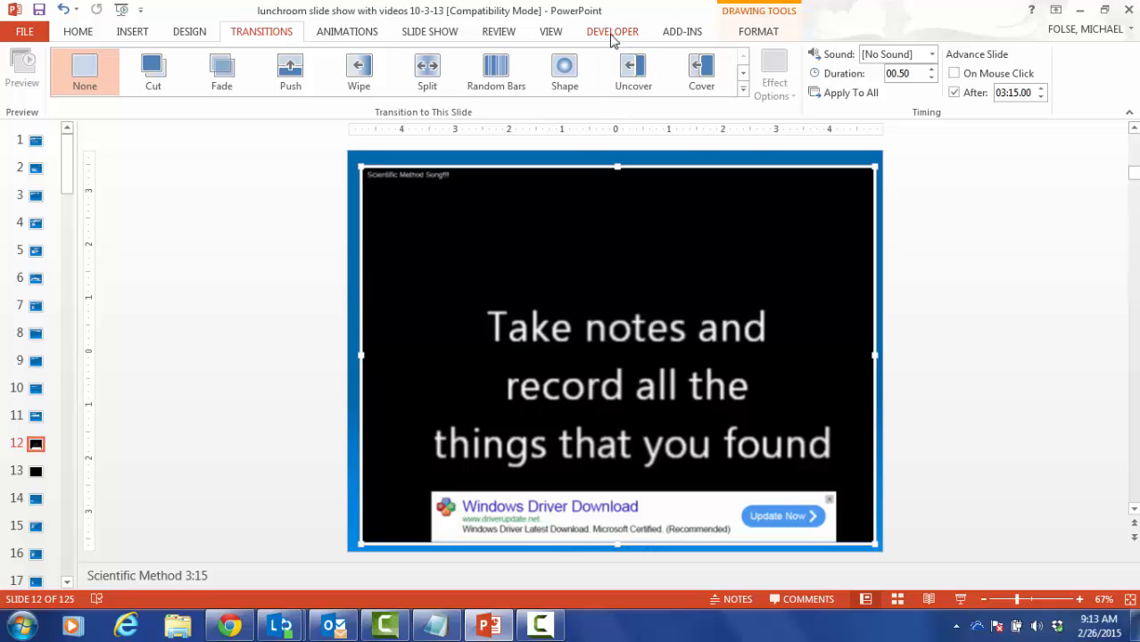
Show the Developer tab to reach the Flash control's Properties
click(614, 32)
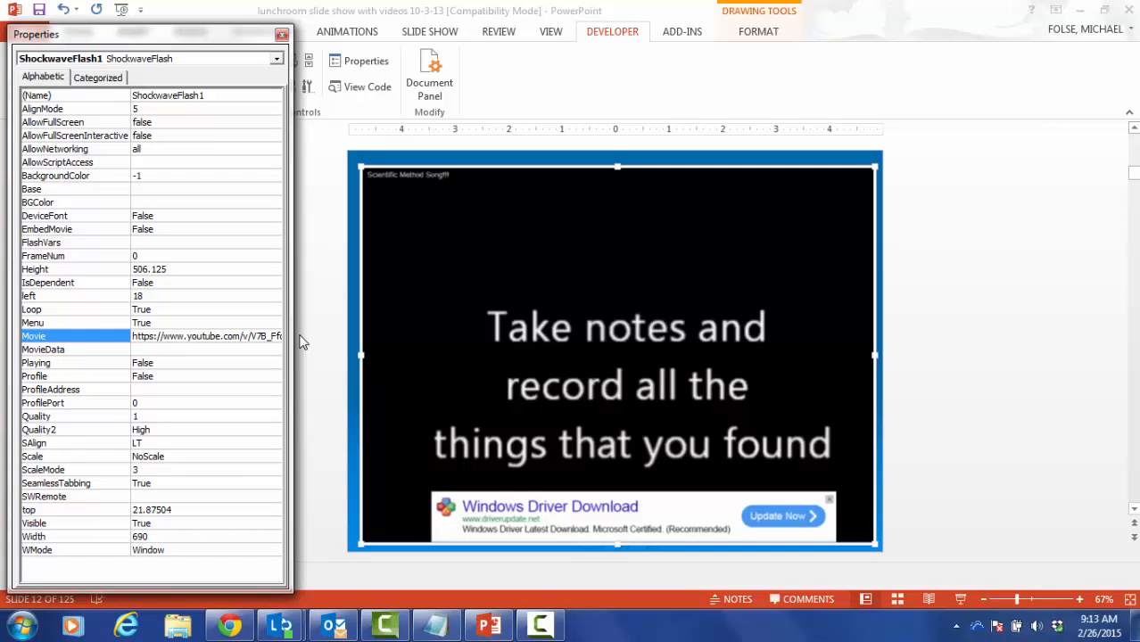
mouse_move(970, 275)
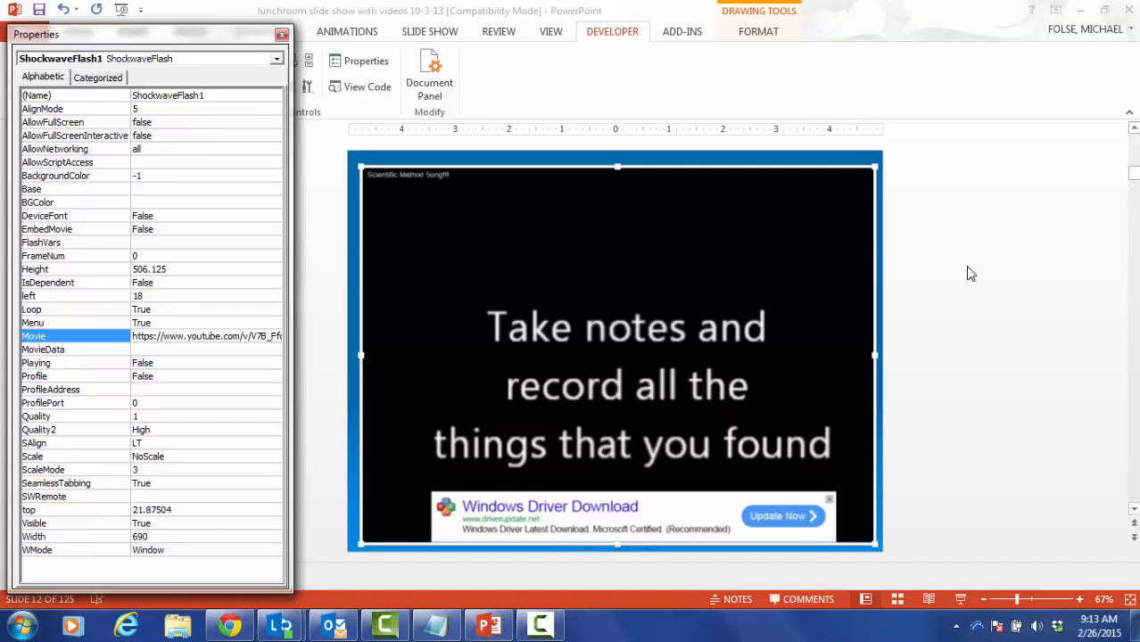
mouse_move(348, 14)
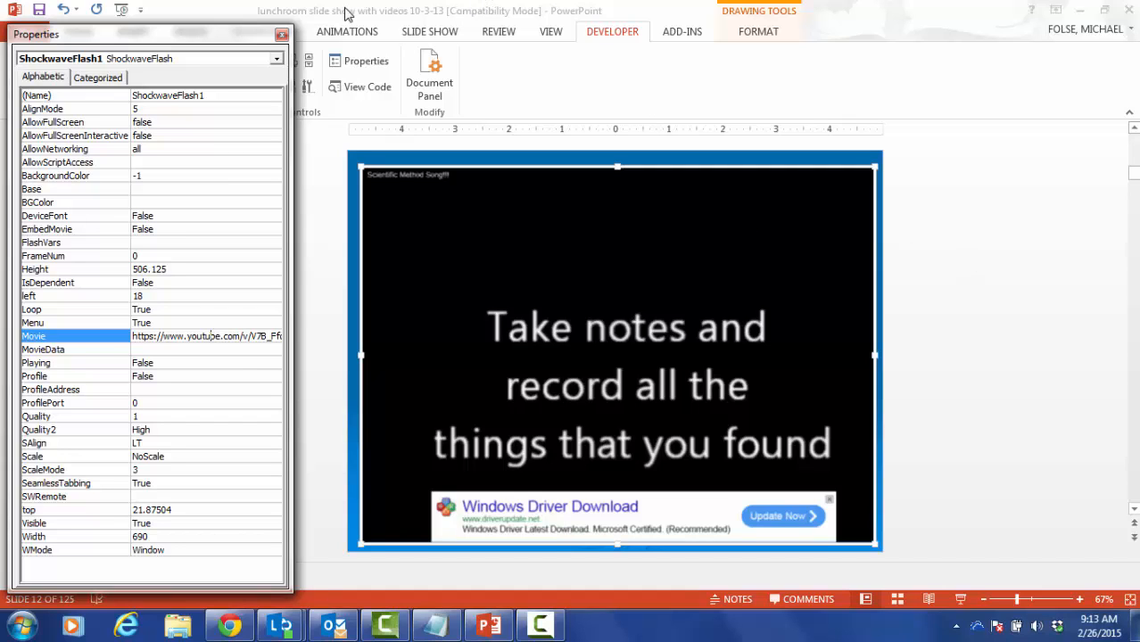